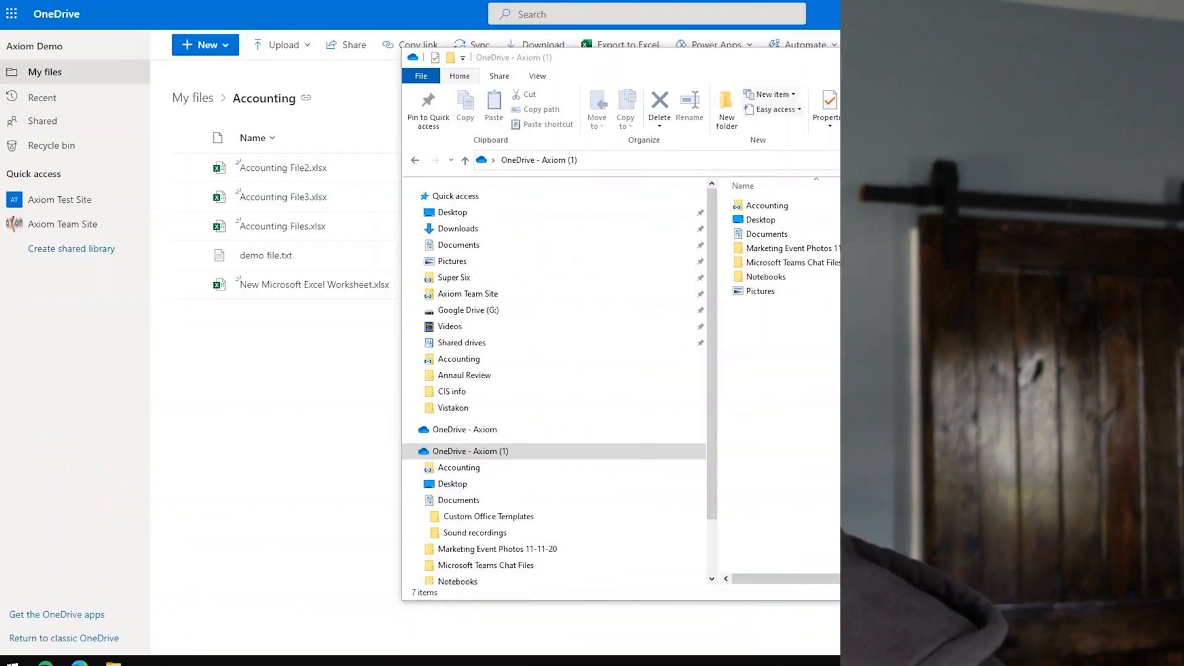
Enlarge File Explorer, open the OneDrive Accounting folder, and select demo file.txt.
left_click(470, 451)
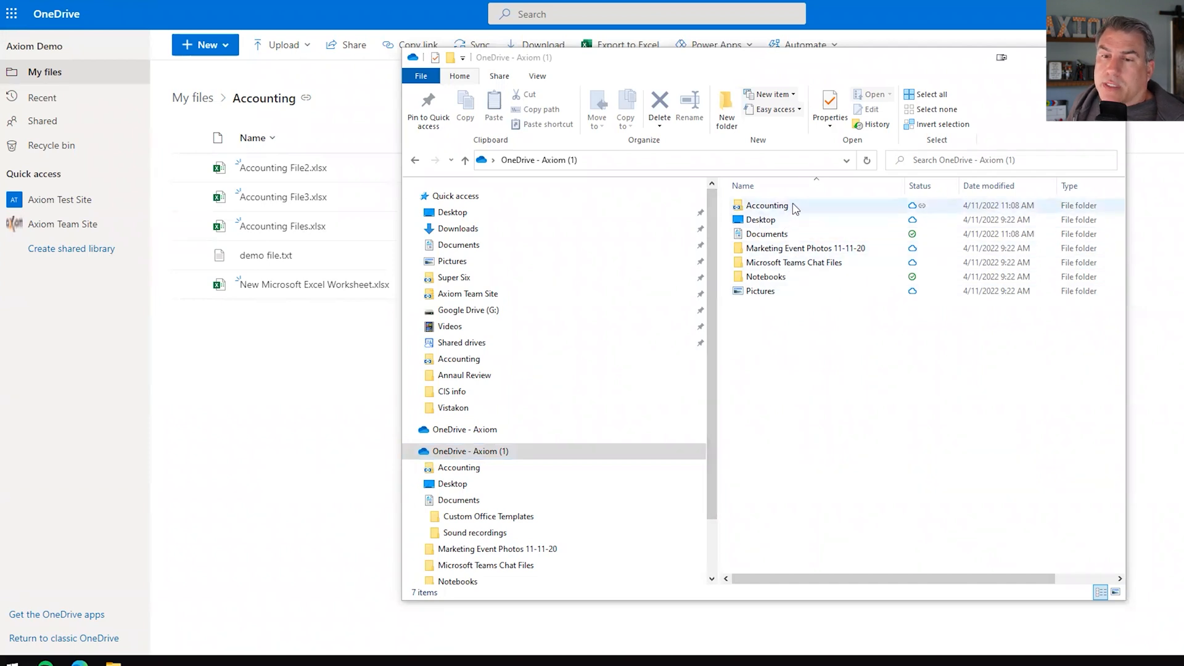
double_click(767, 205)
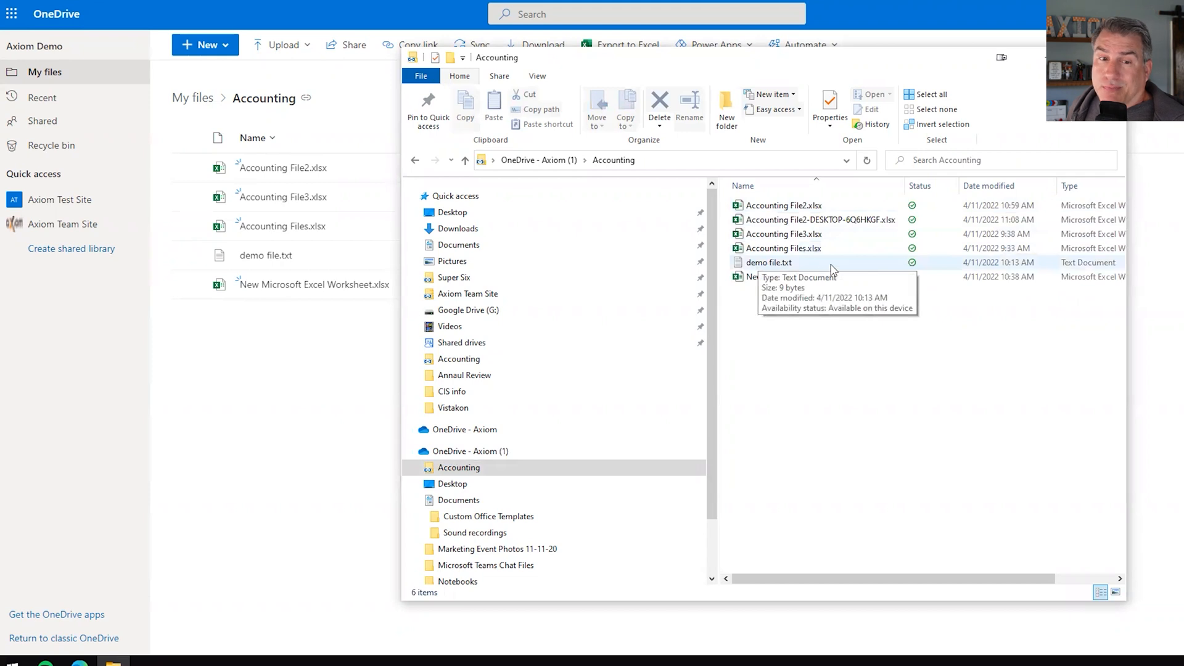
right_click(830, 268)
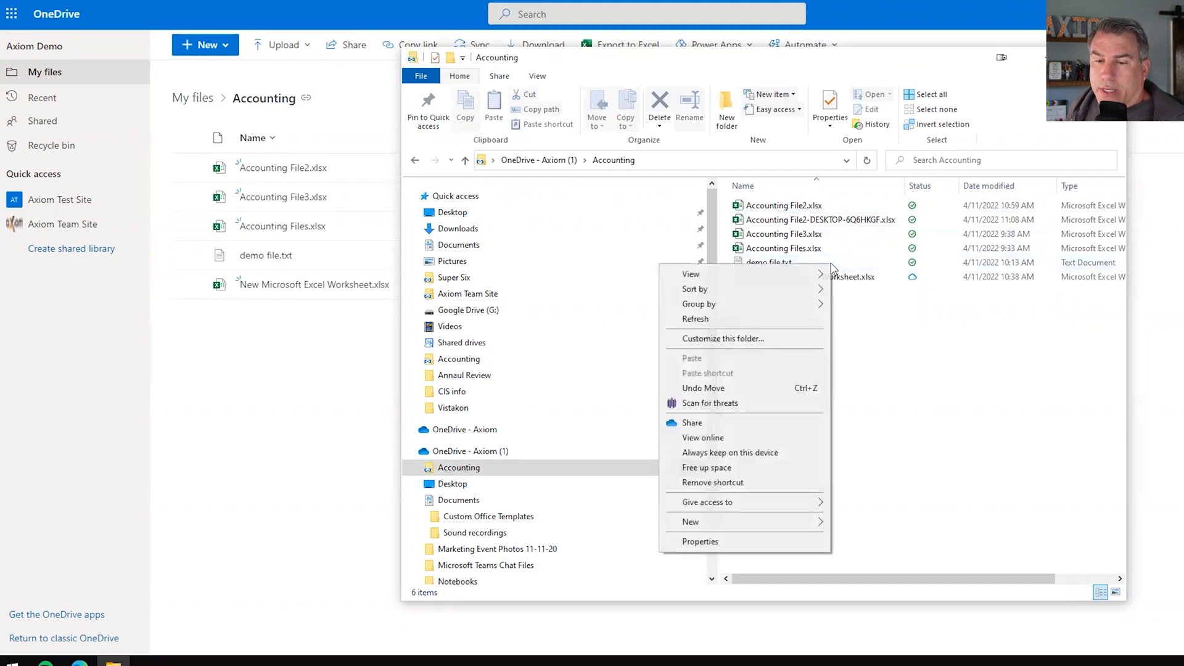
mouse_move(787, 403)
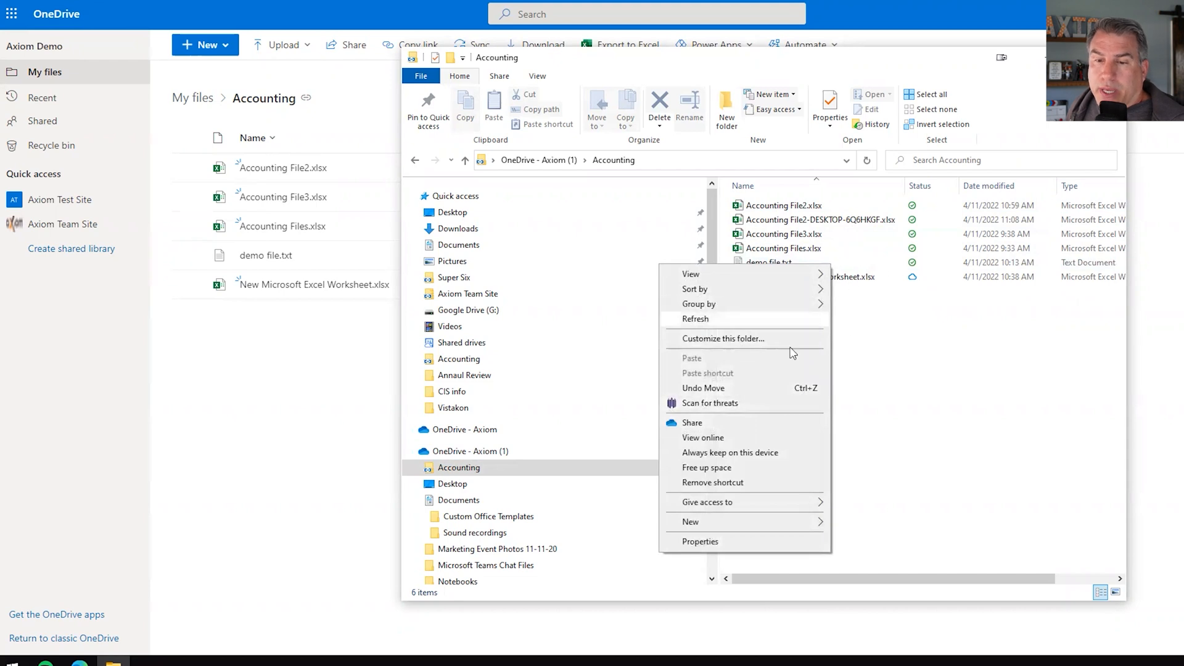
left_click(768, 262)
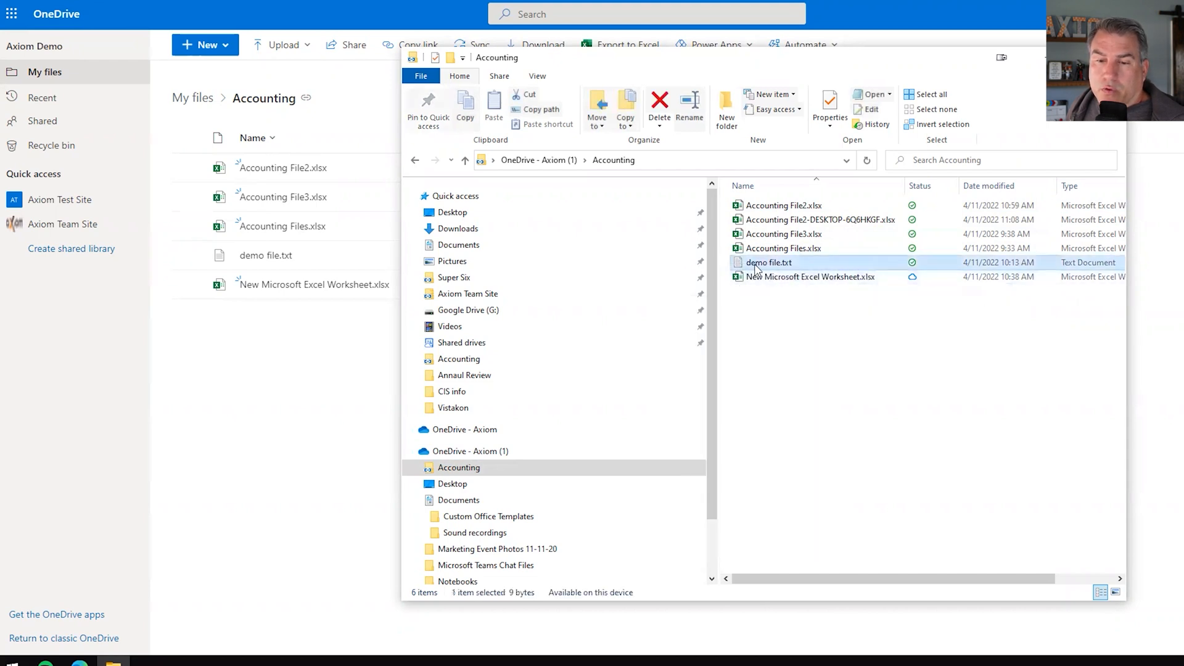
Bring up the context menu for demo file.txt in the Accounting folder.
right_click(769, 262)
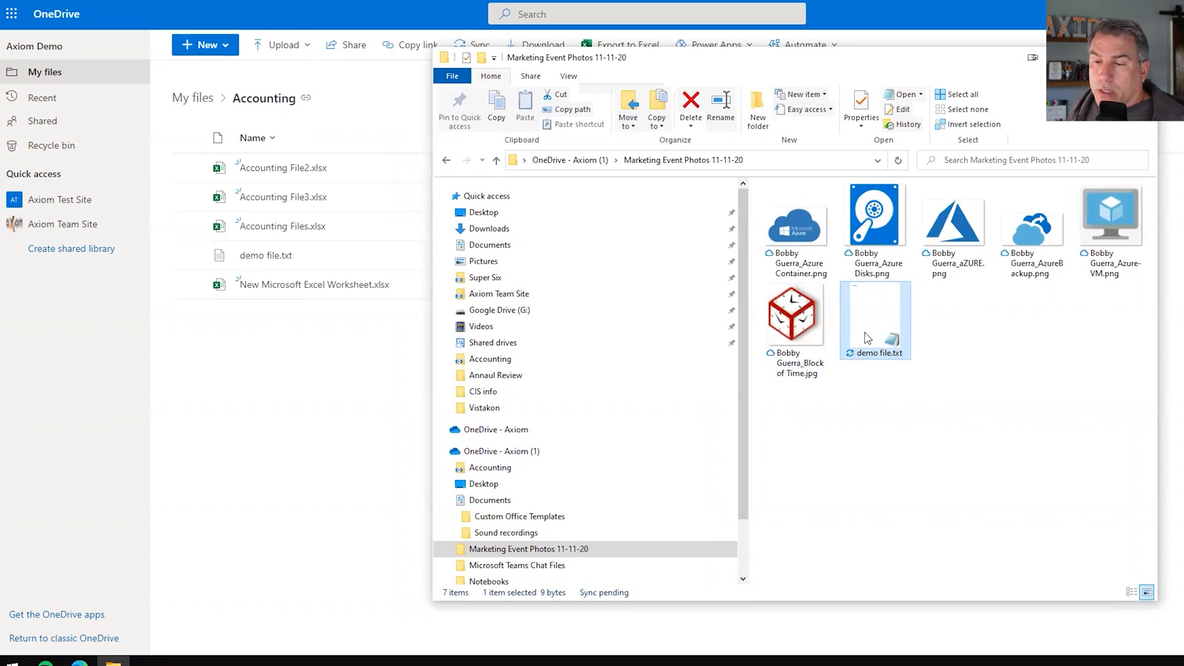
mouse_move(908, 327)
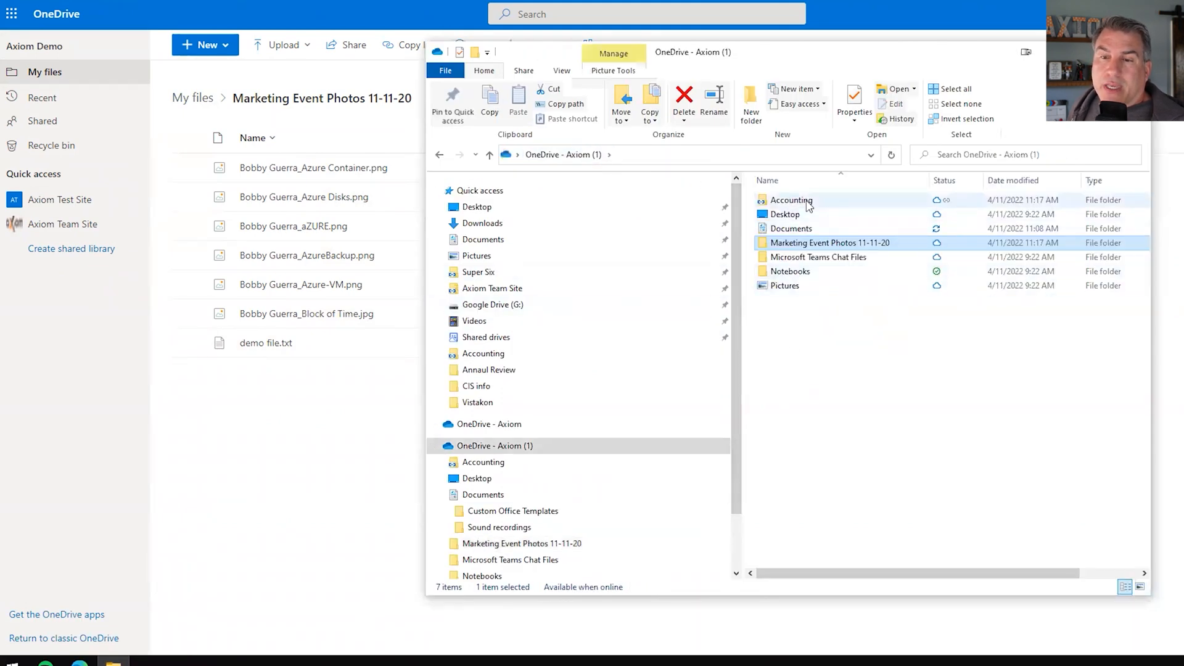
mouse_move(811, 408)
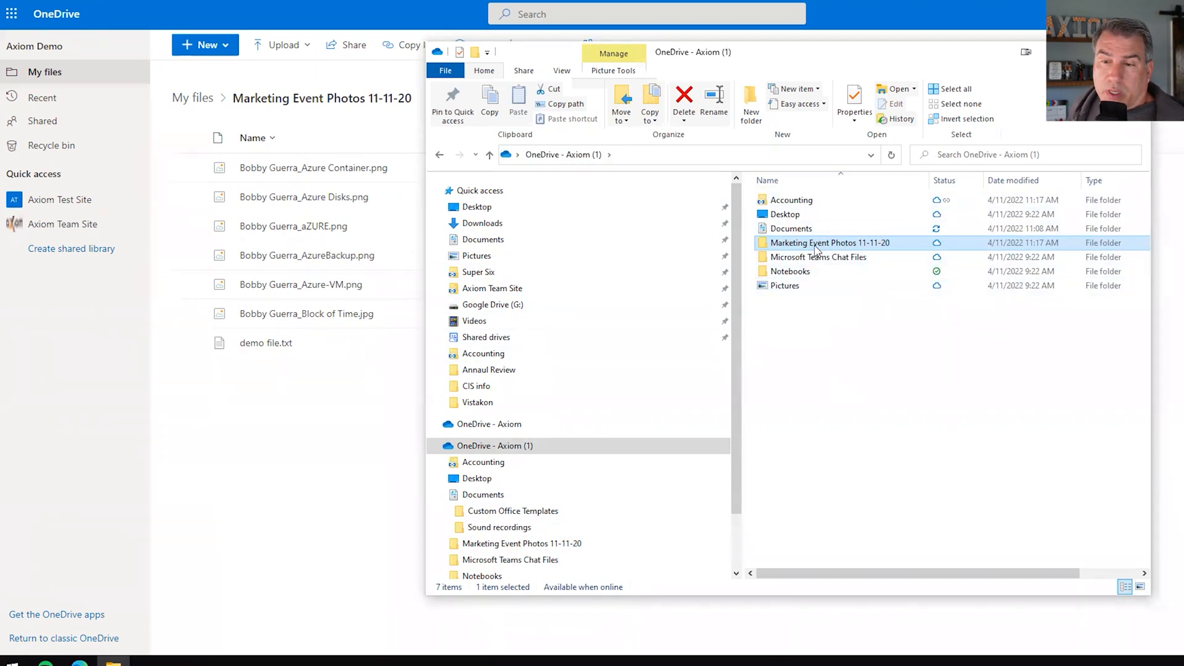
right_click(829, 242)
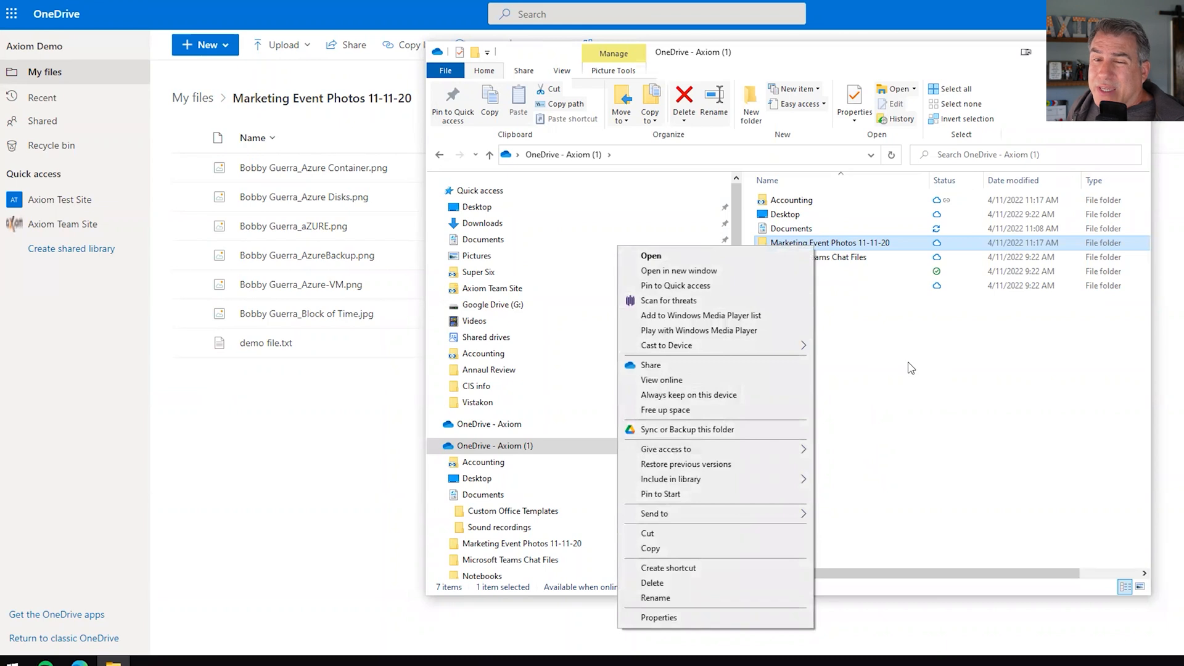
left_click(910, 368)
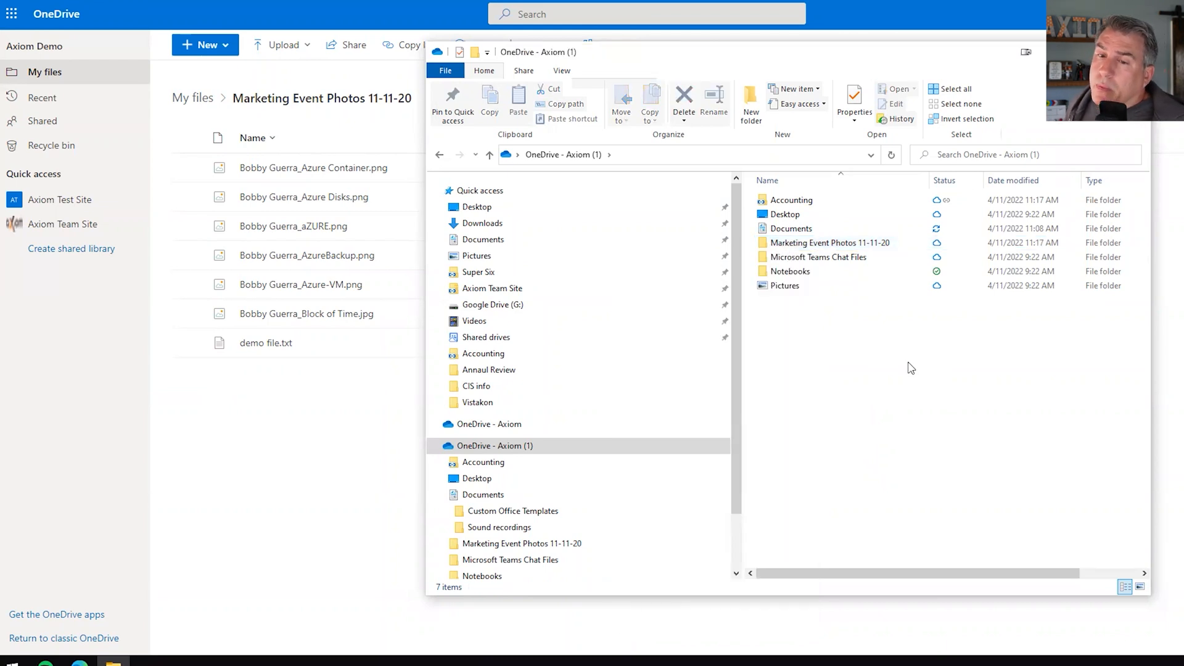
left_click(785, 214)
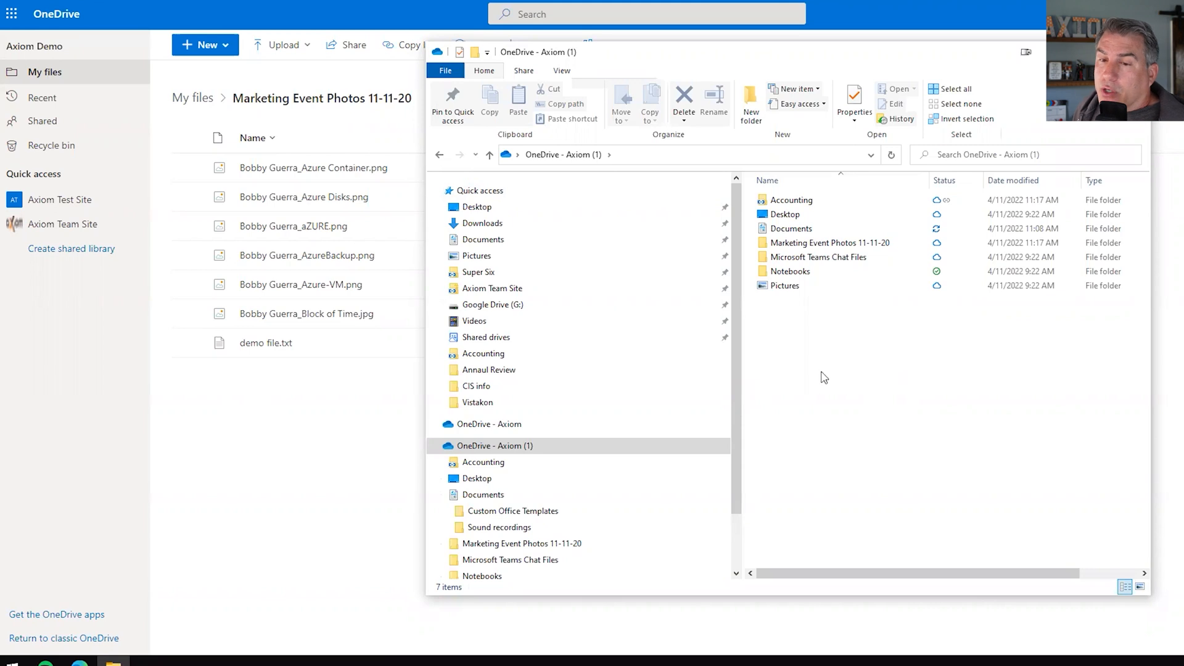
left_click(818, 256)
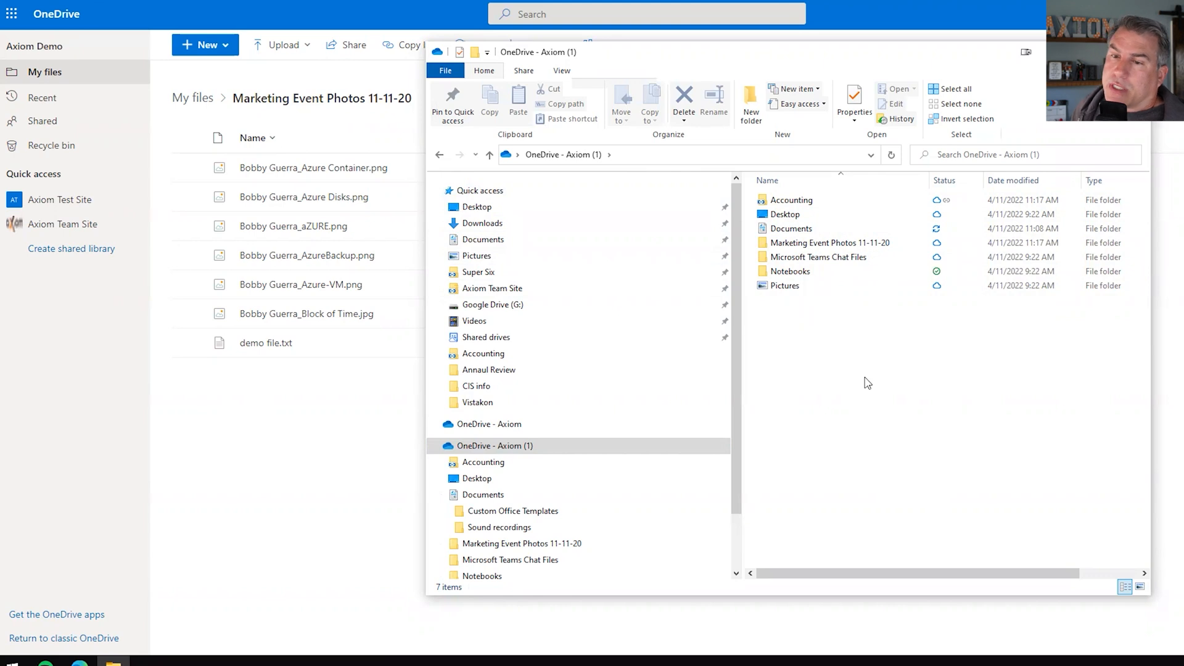
mouse_move(808, 400)
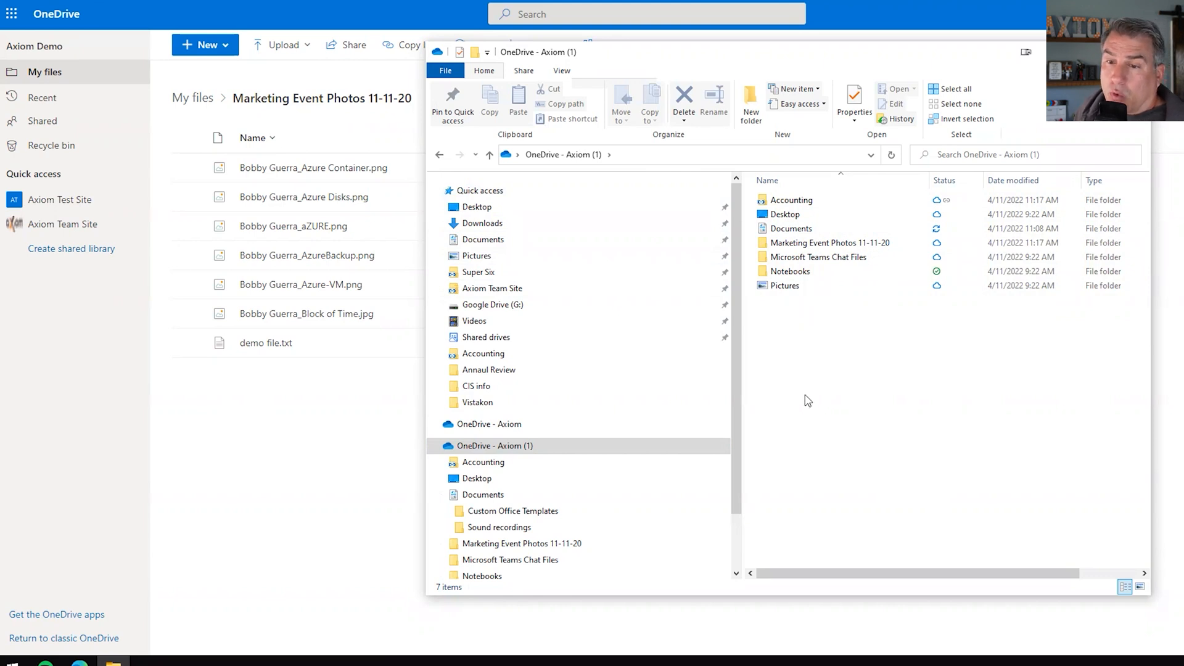
mouse_move(811, 367)
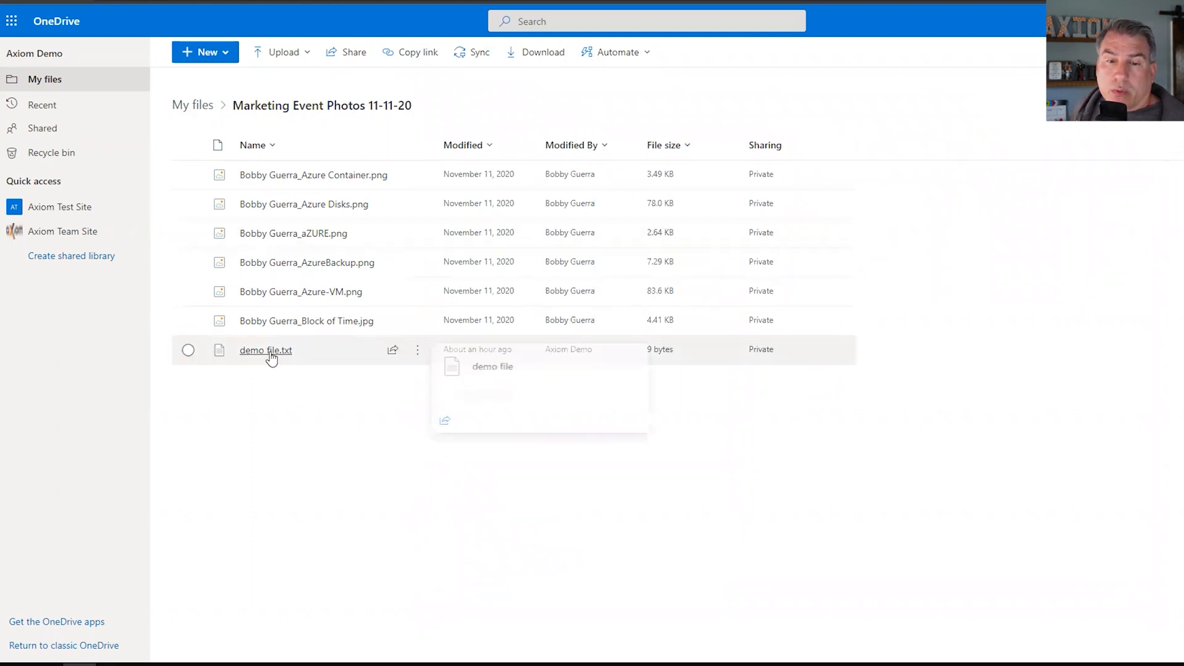
Move demo file.txt from Marketing Event Photos 11-11-20 into the Accounting folder.
left_click(418, 350)
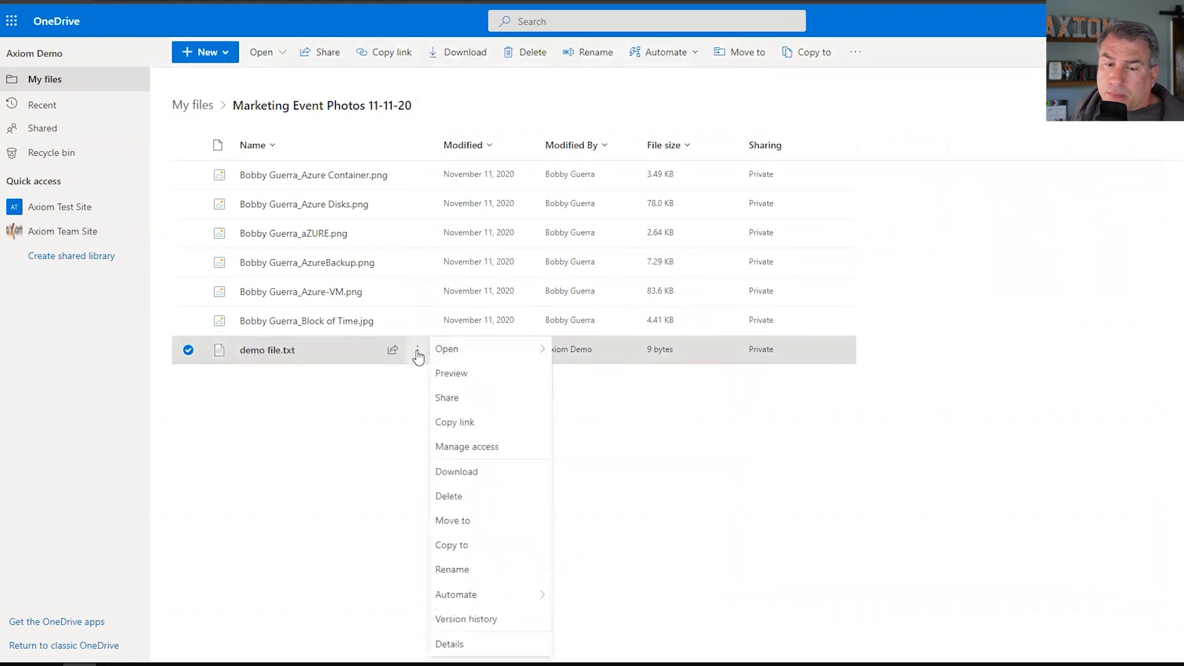
mouse_move(453, 521)
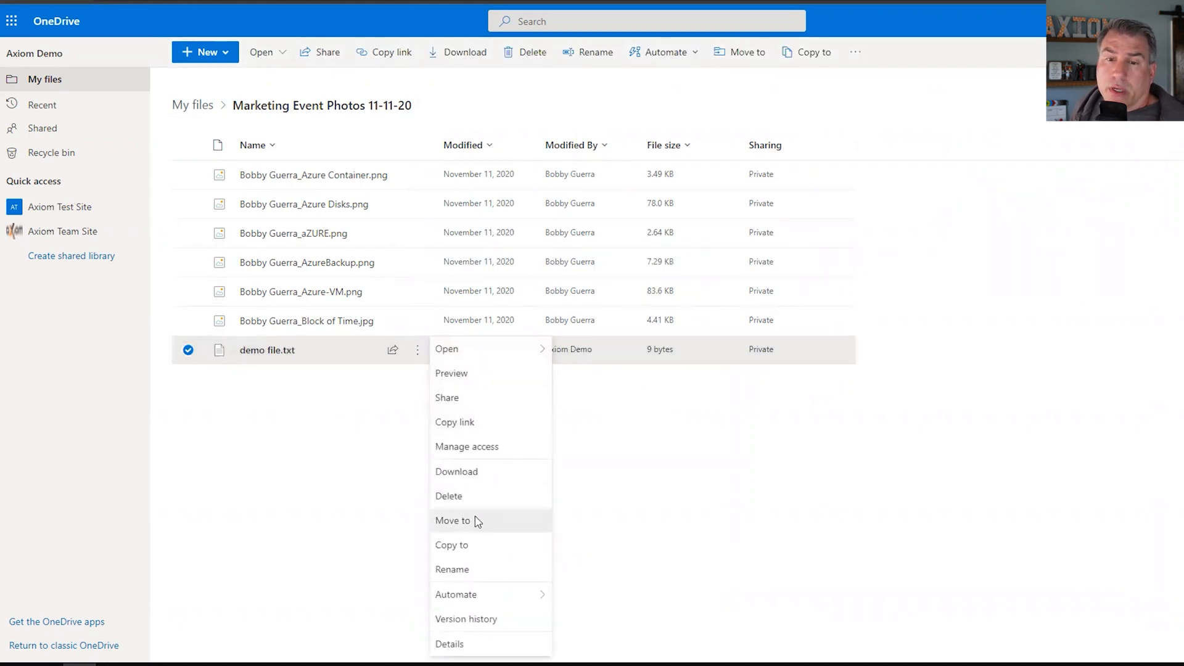
left_click(453, 520)
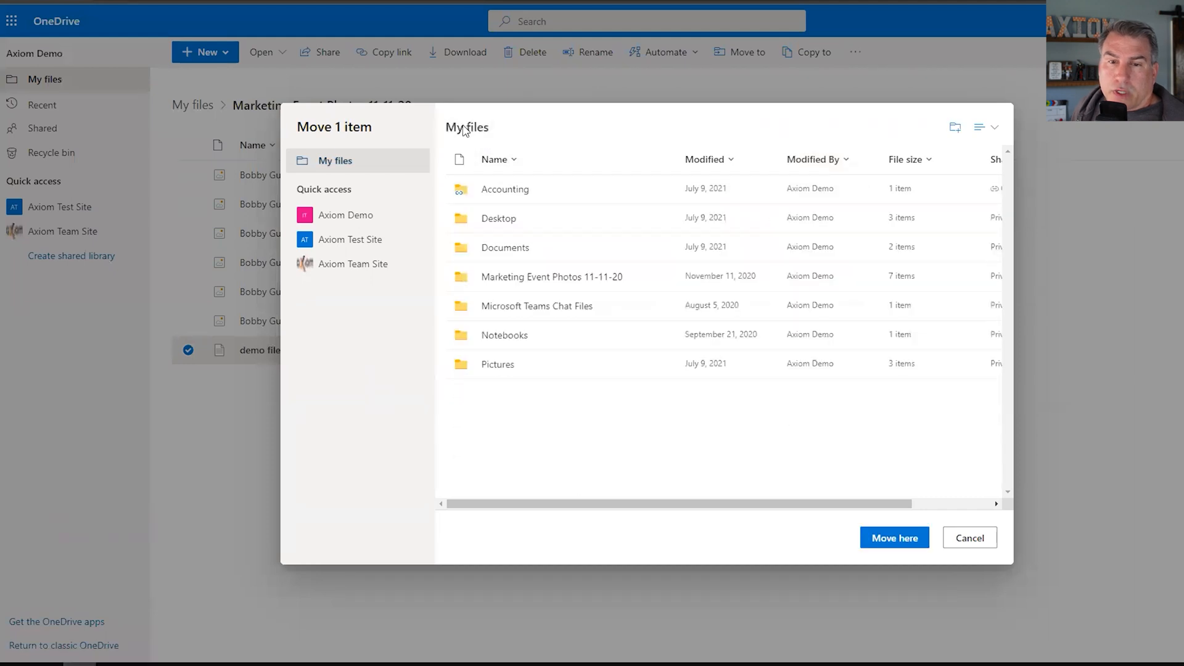
double_click(505, 189)
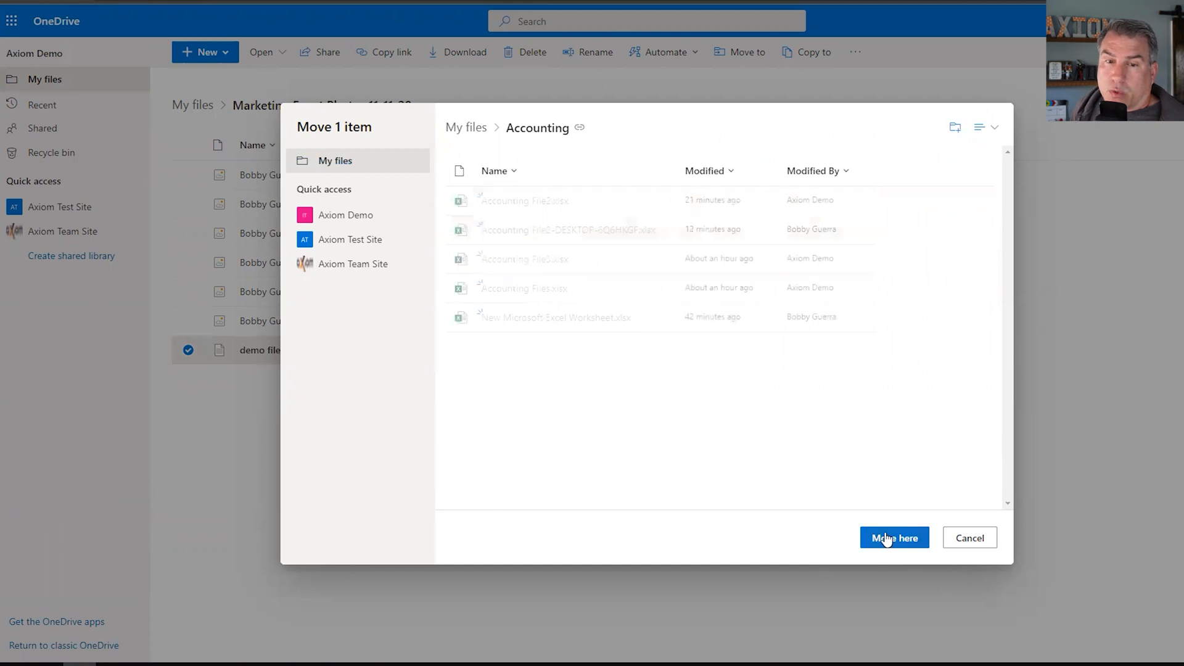
left_click(894, 538)
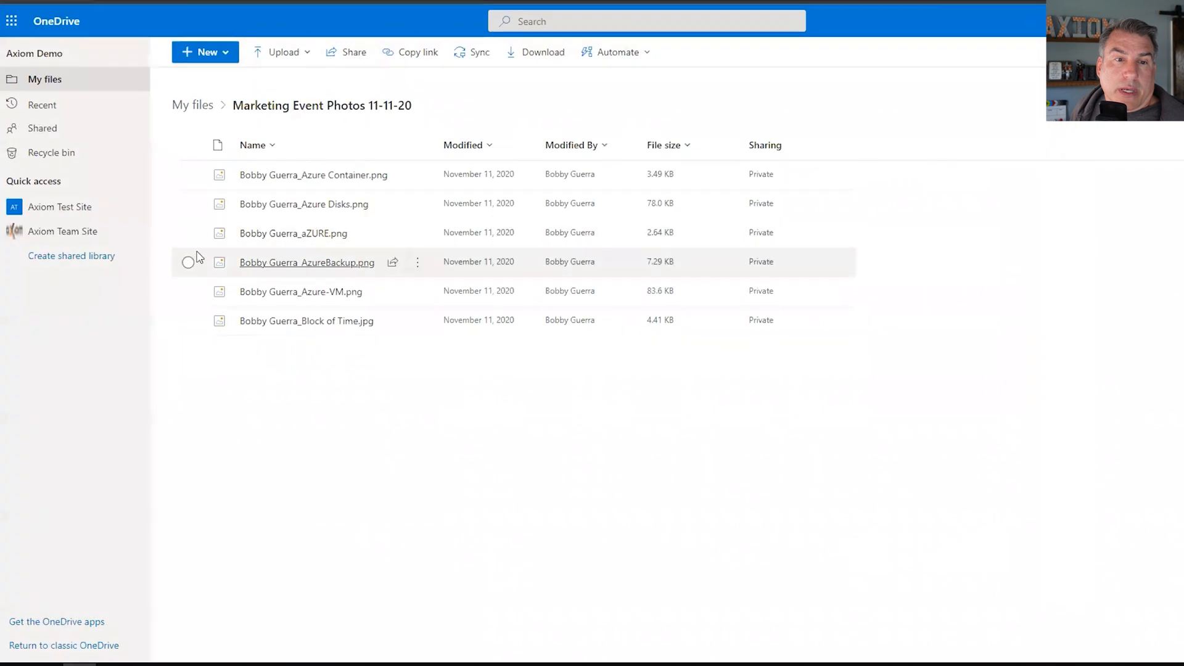
Open the Accounting folder and show the actions for demo file.txt.
left_click(45, 80)
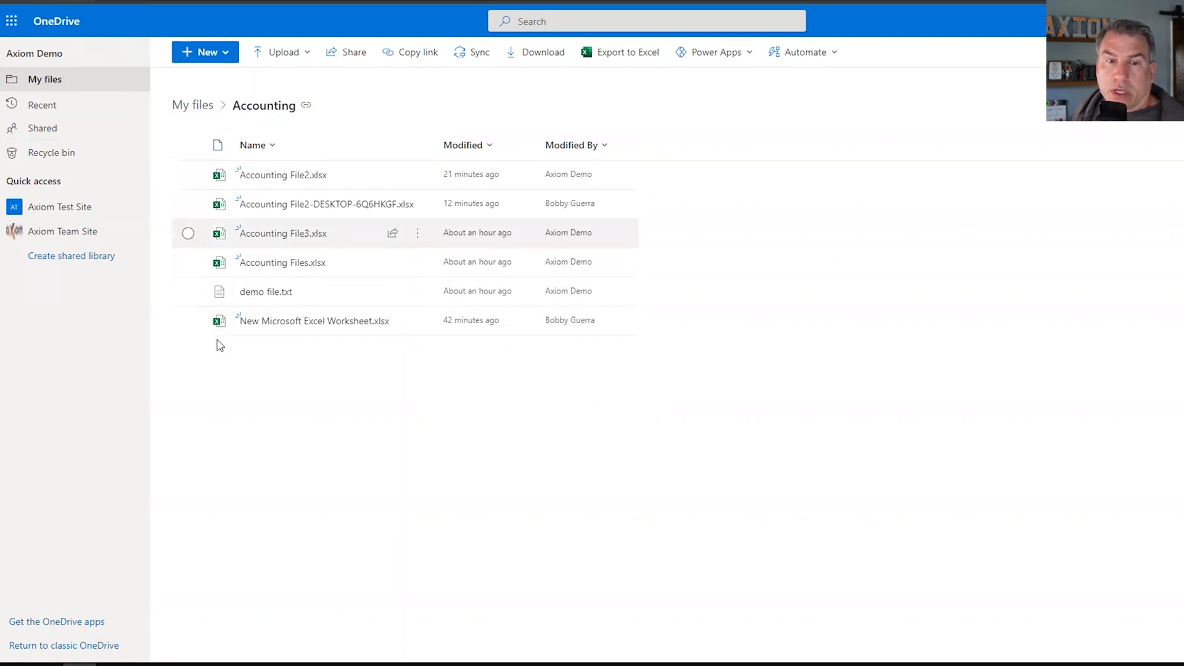
mouse_move(285, 294)
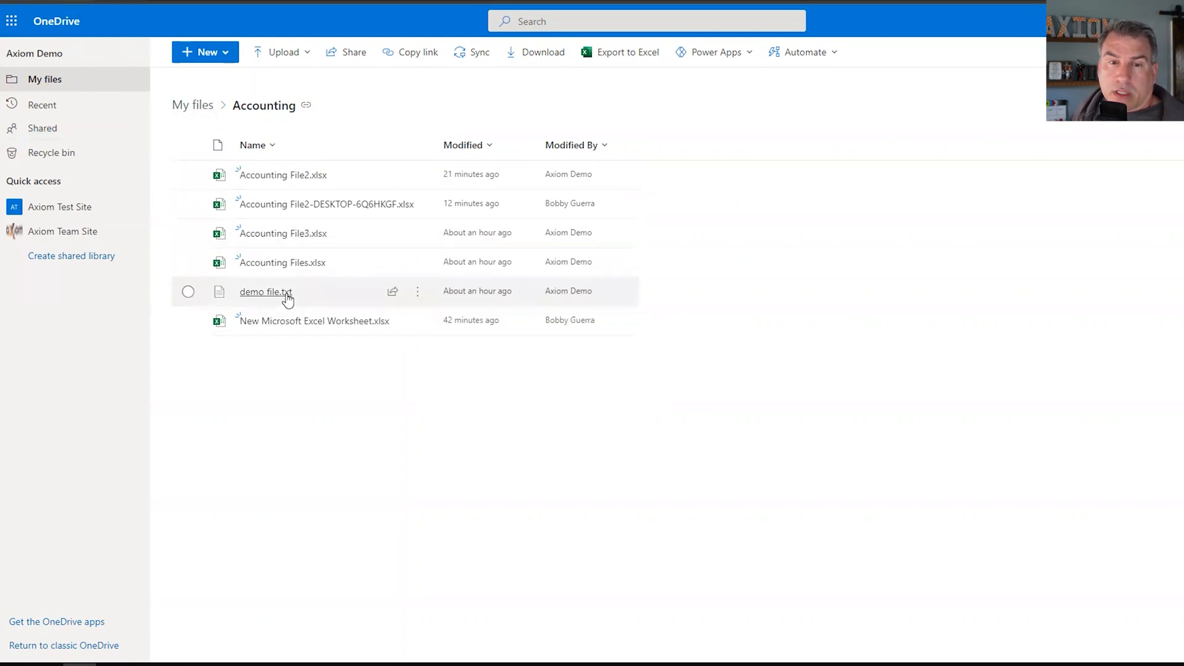
left_click(266, 291)
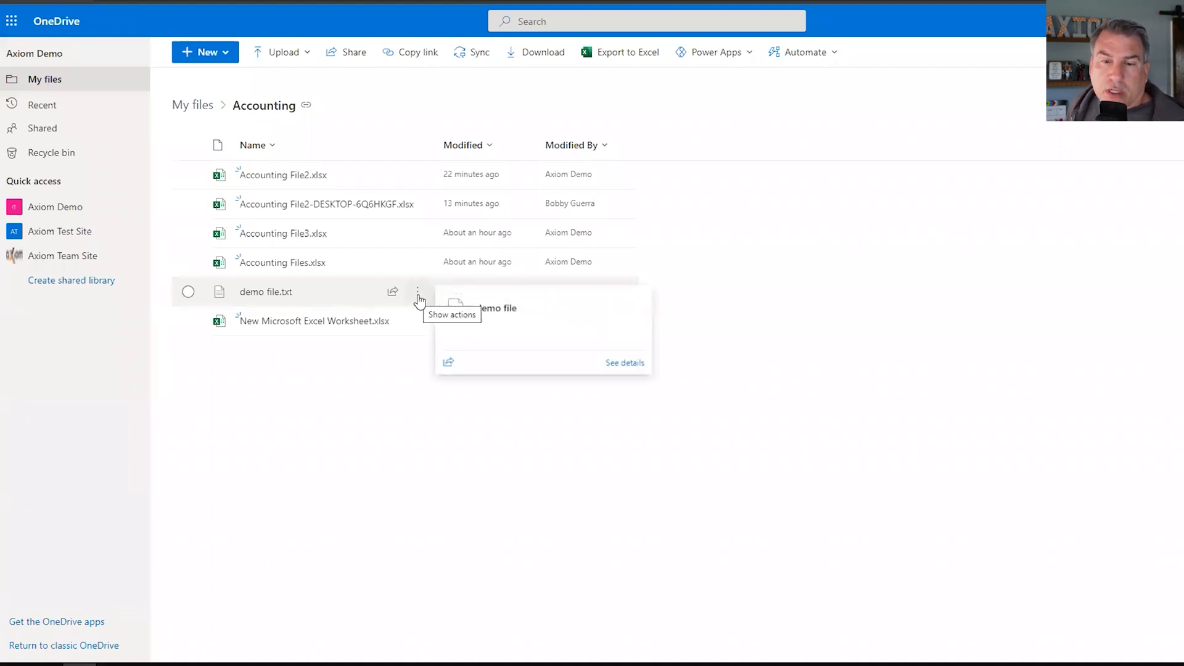
left_click(418, 291)
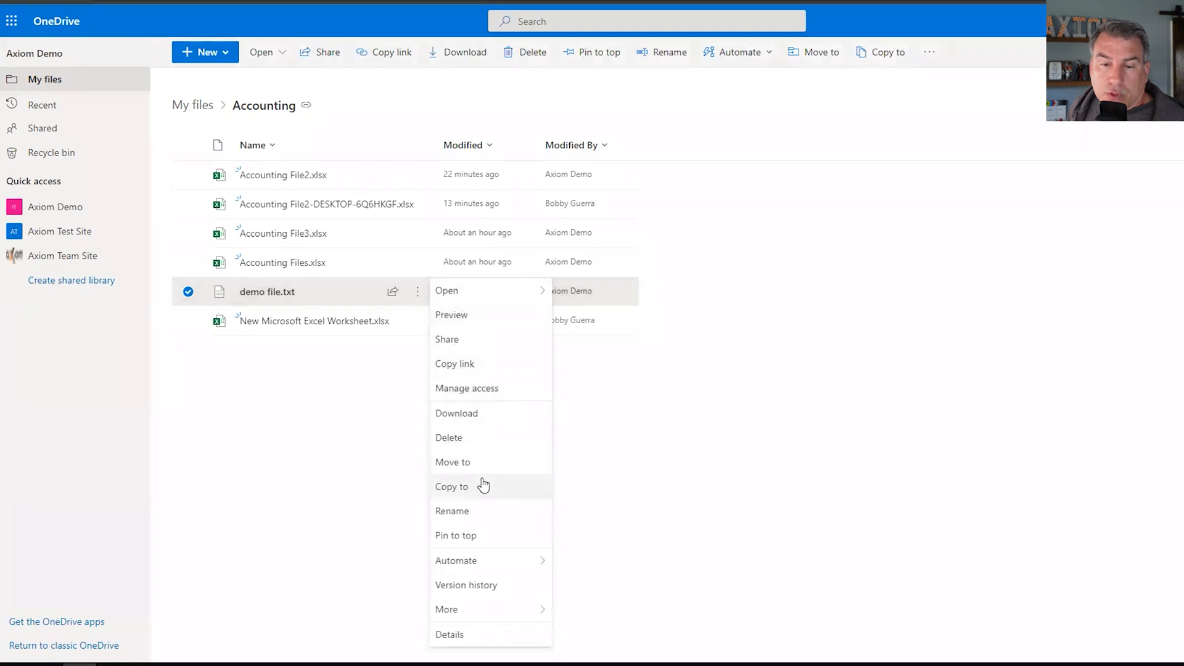
mouse_move(285, 427)
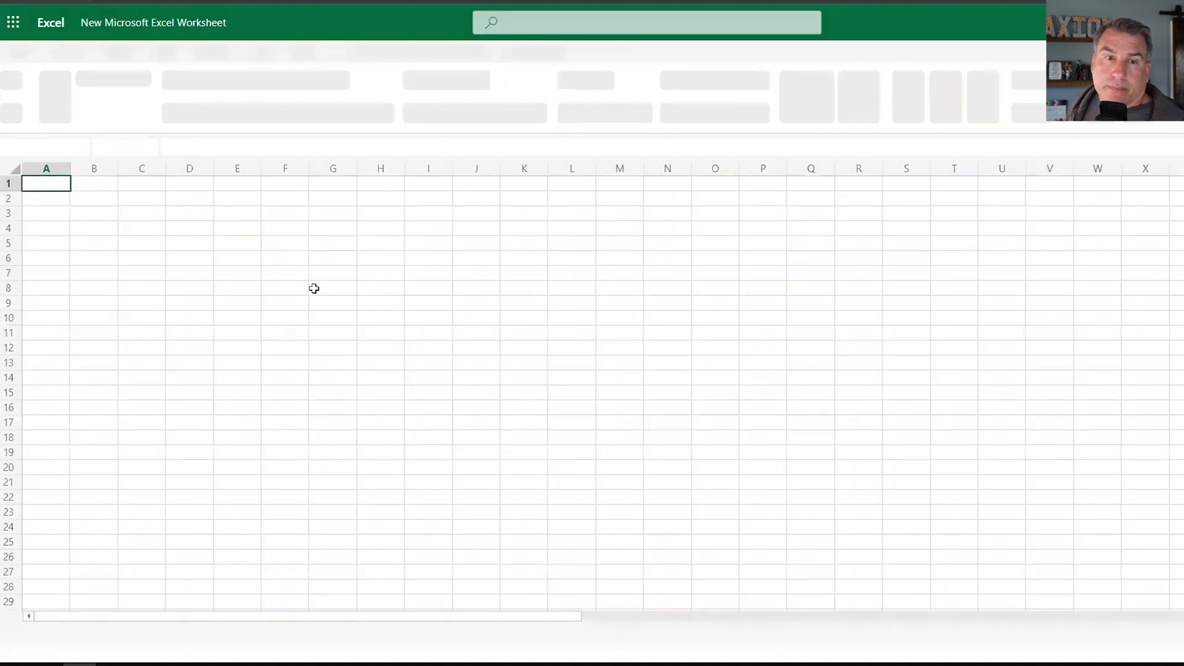
Move the workbook through its file details into My files > Marketing Event Photos 11-11-20.
type("sdfsd")
left_click(46, 198)
type("sdfas")
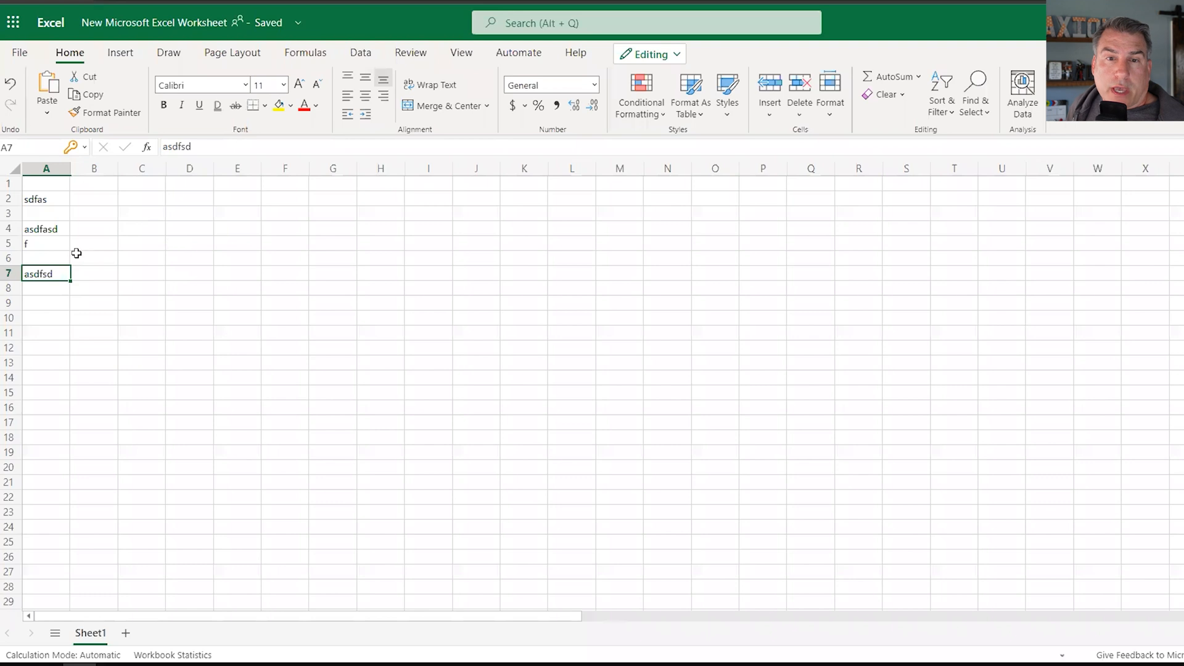
mouse_move(200, 84)
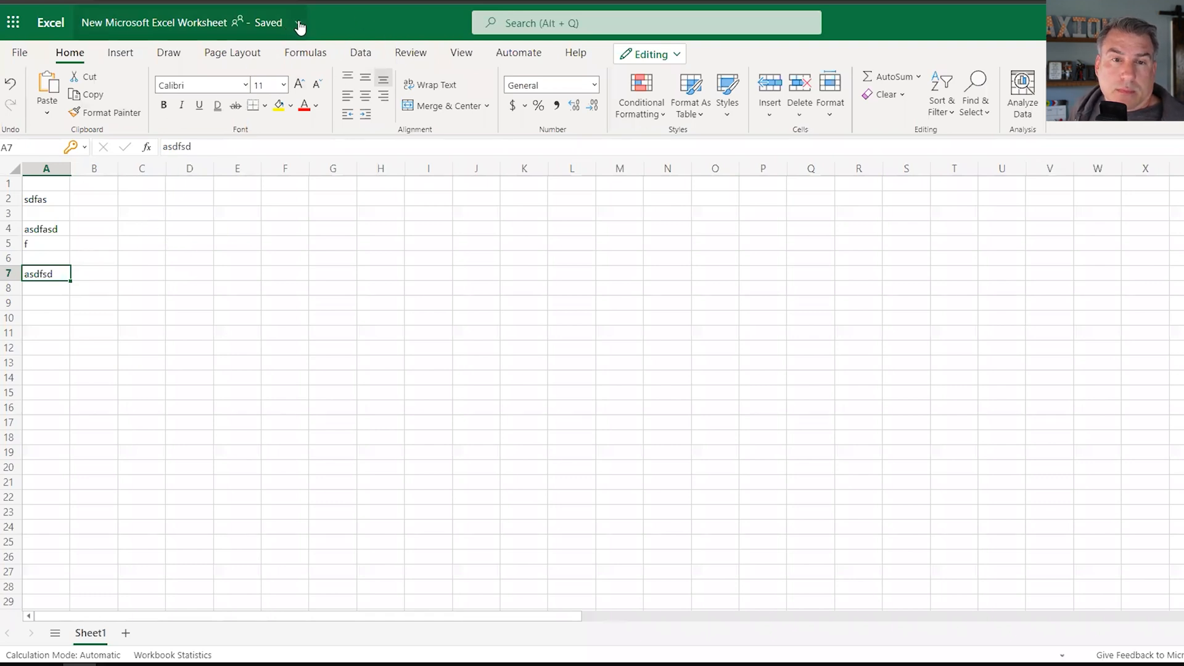
left_click(297, 23)
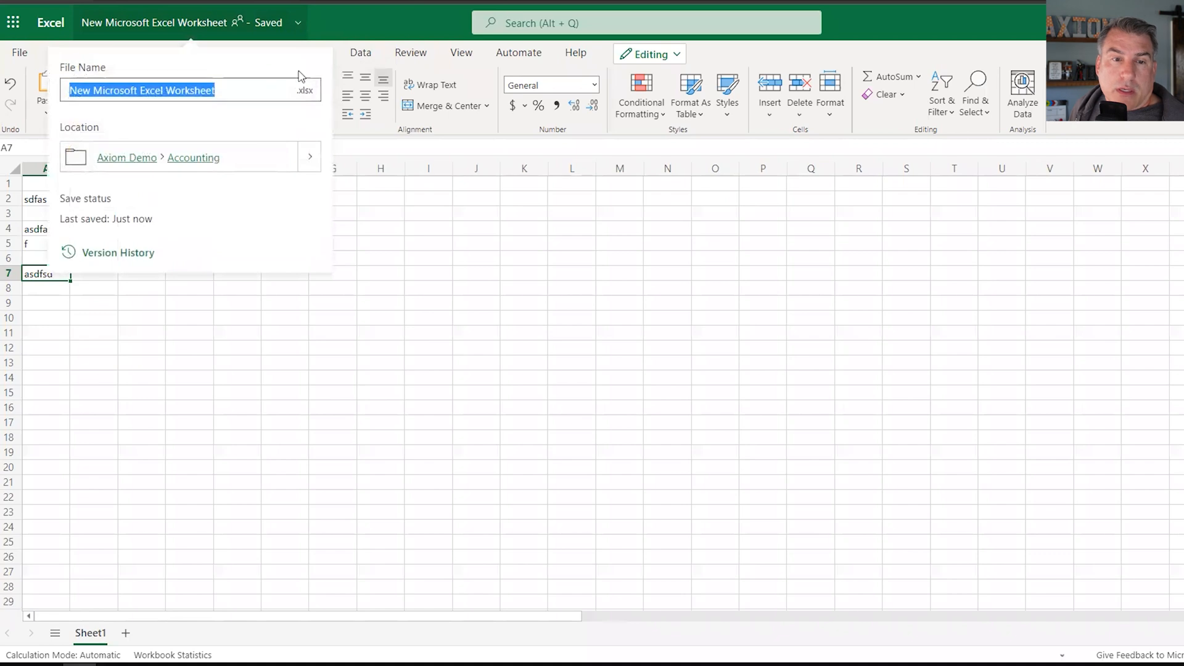
mouse_move(308, 157)
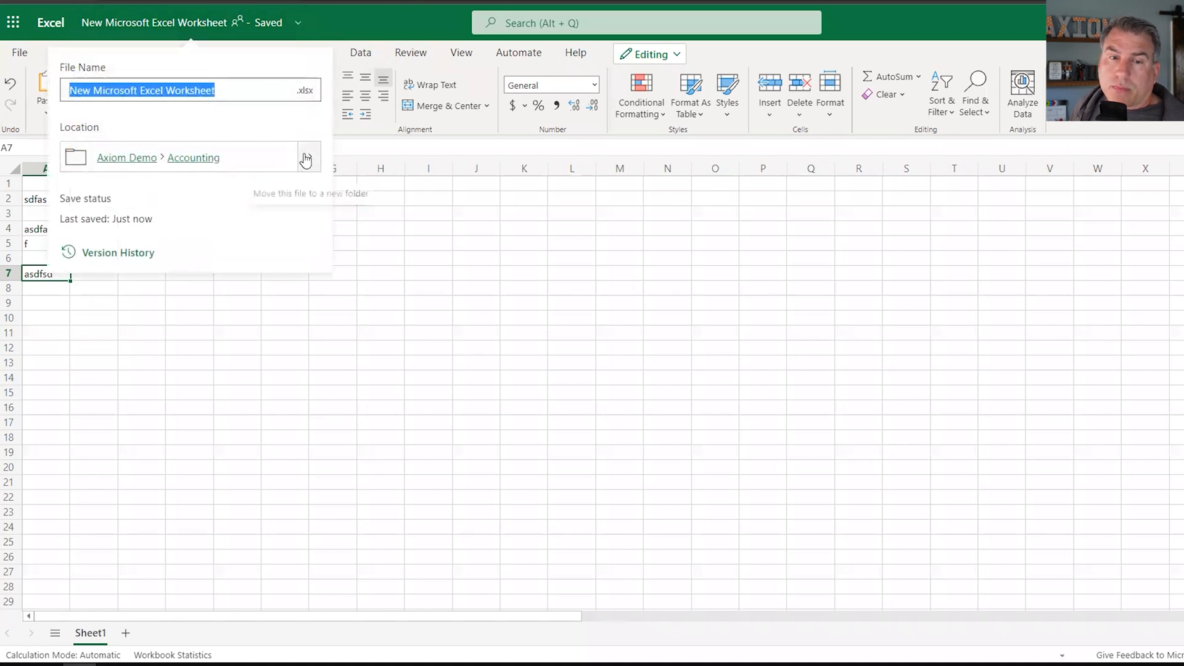
mouse_move(309, 157)
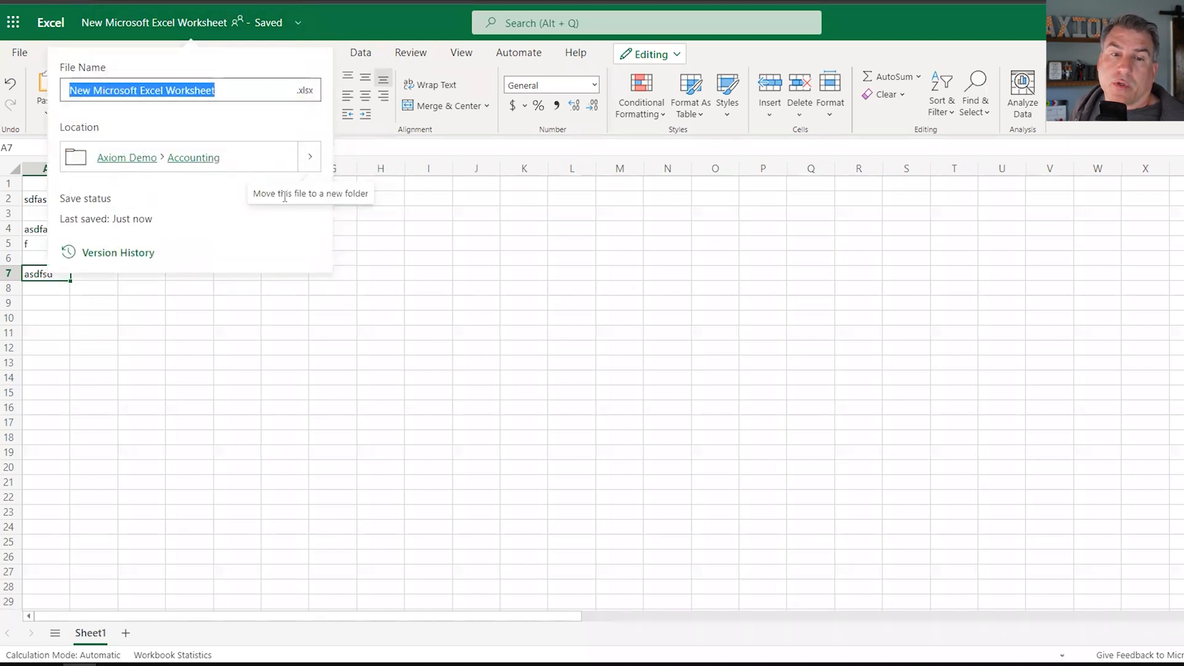
left_click(529, 302)
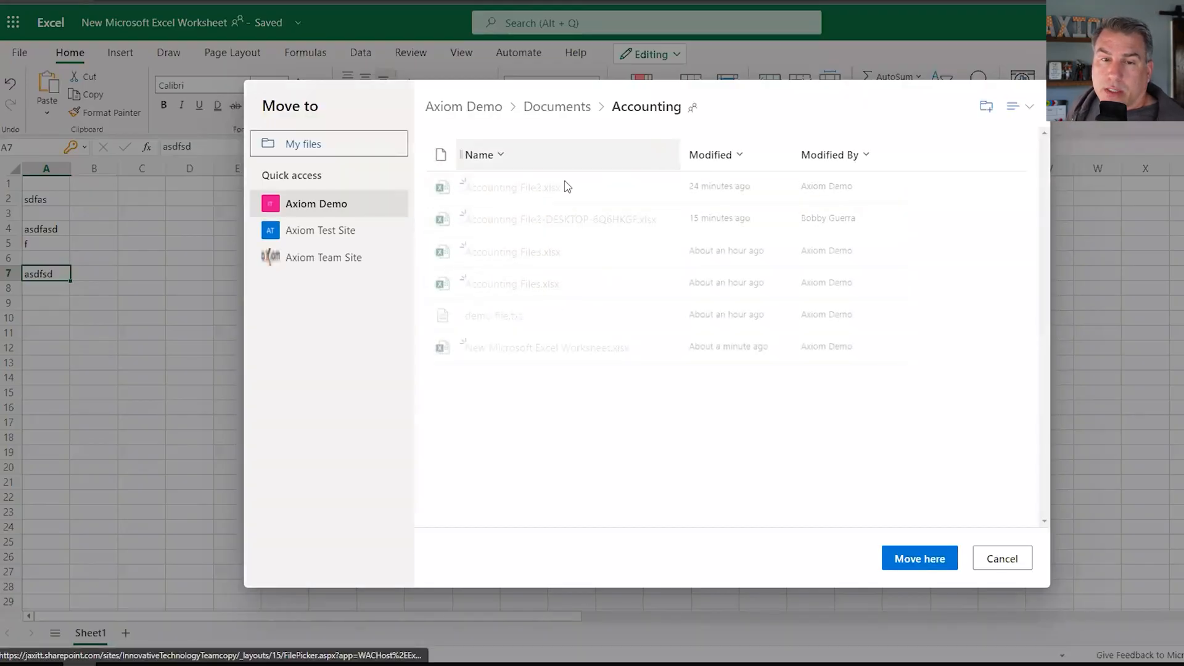
left_click(316, 203)
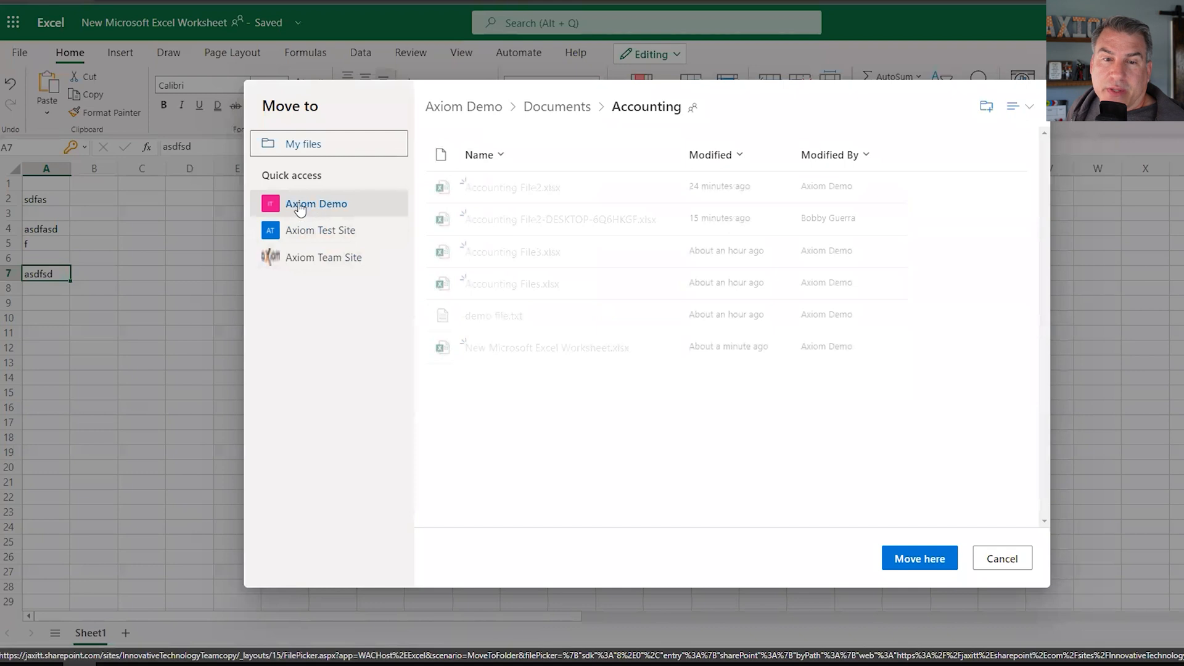
mouse_move(343, 215)
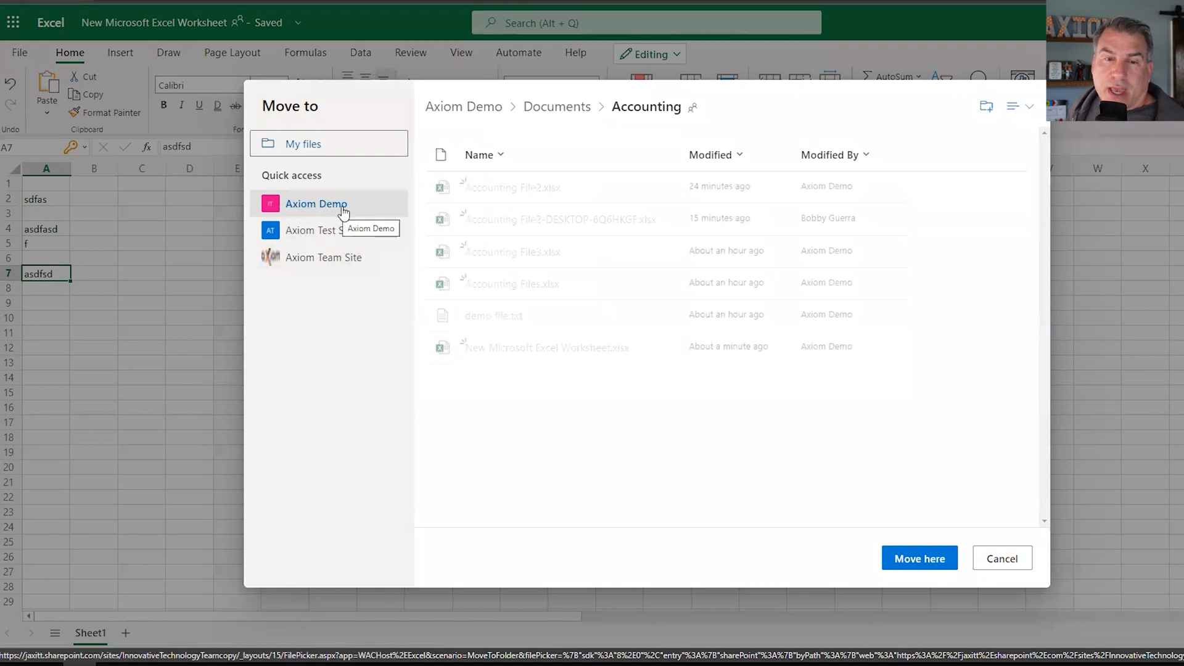
left_click(302, 143)
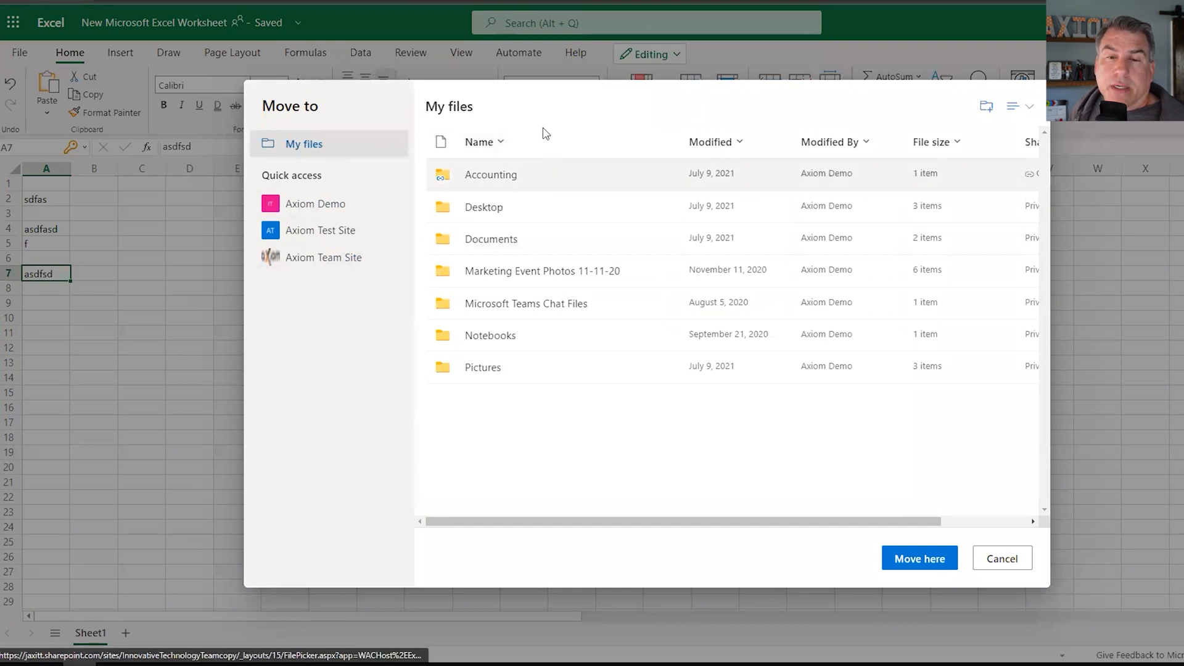
mouse_move(502, 319)
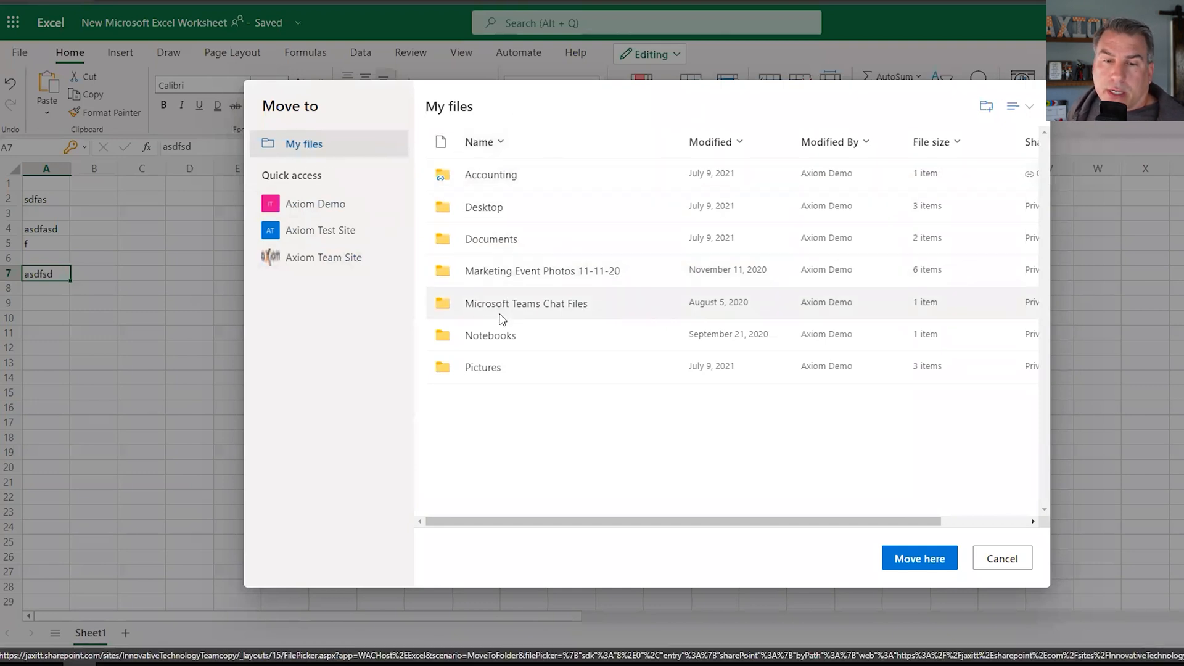
mouse_move(526, 270)
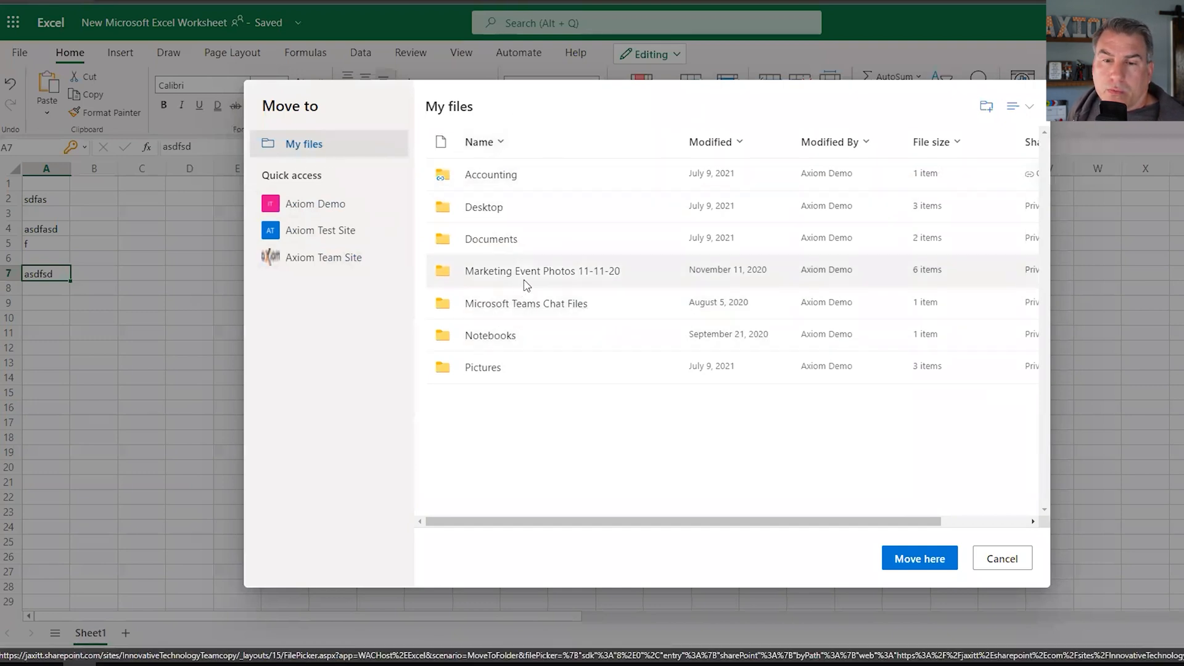
double_click(541, 270)
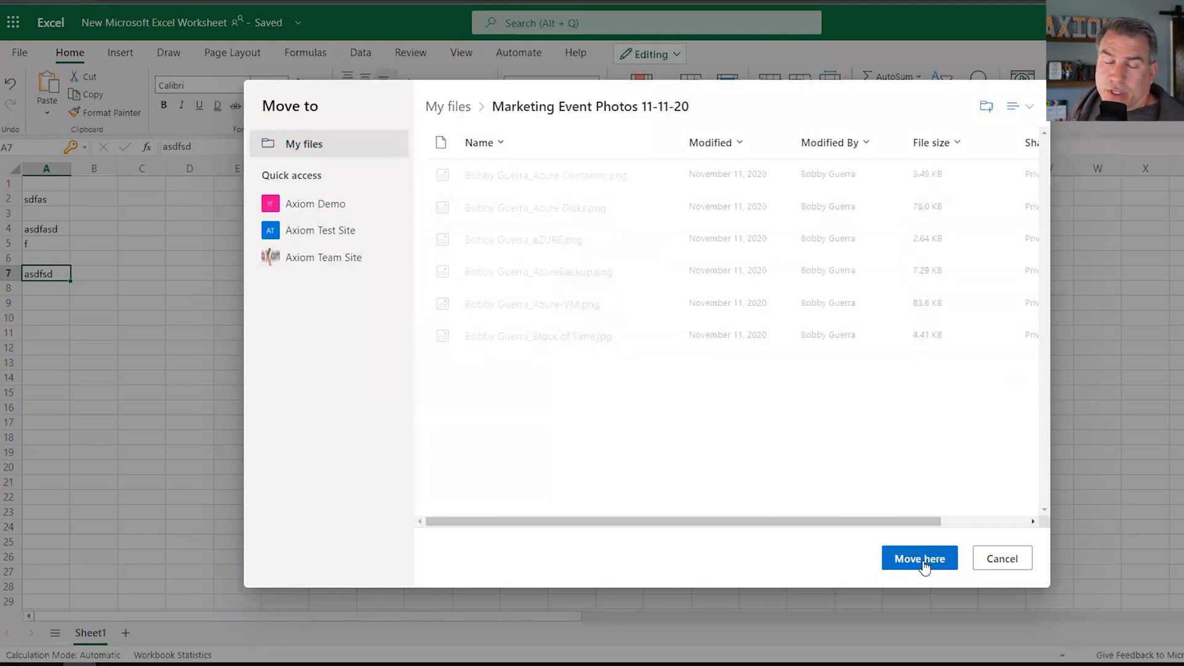
left_click(919, 558)
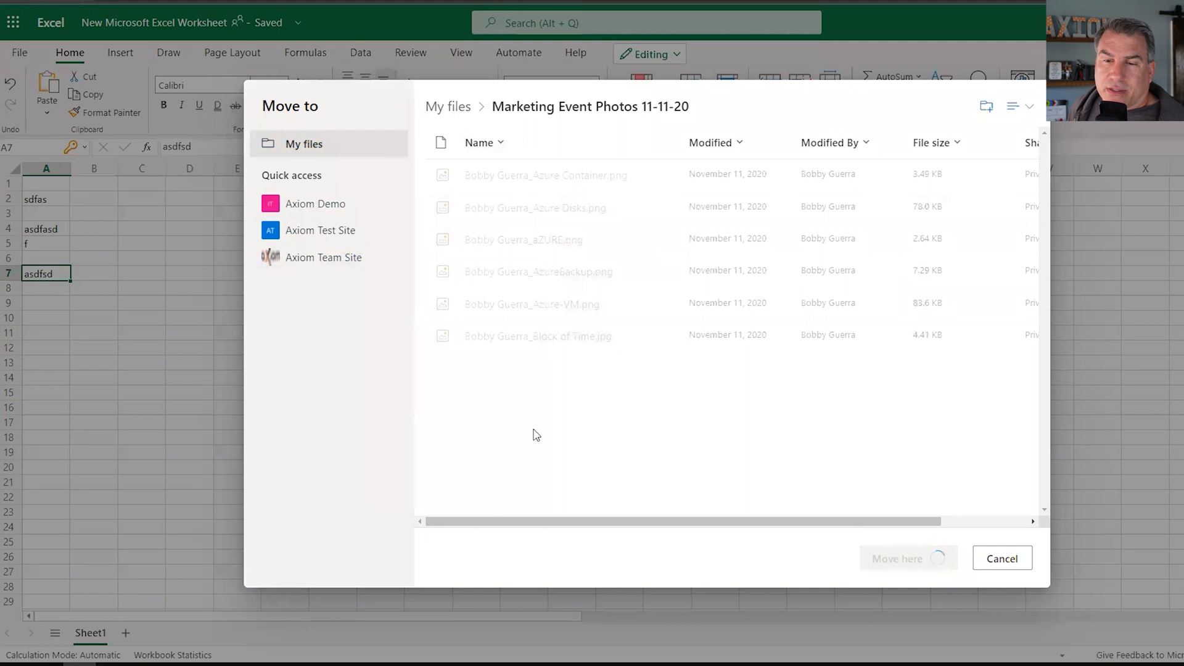
Confirm the move, open Marketing Event Photos 11-11-20, and verify the workbook's storage location.
left_click(896, 558)
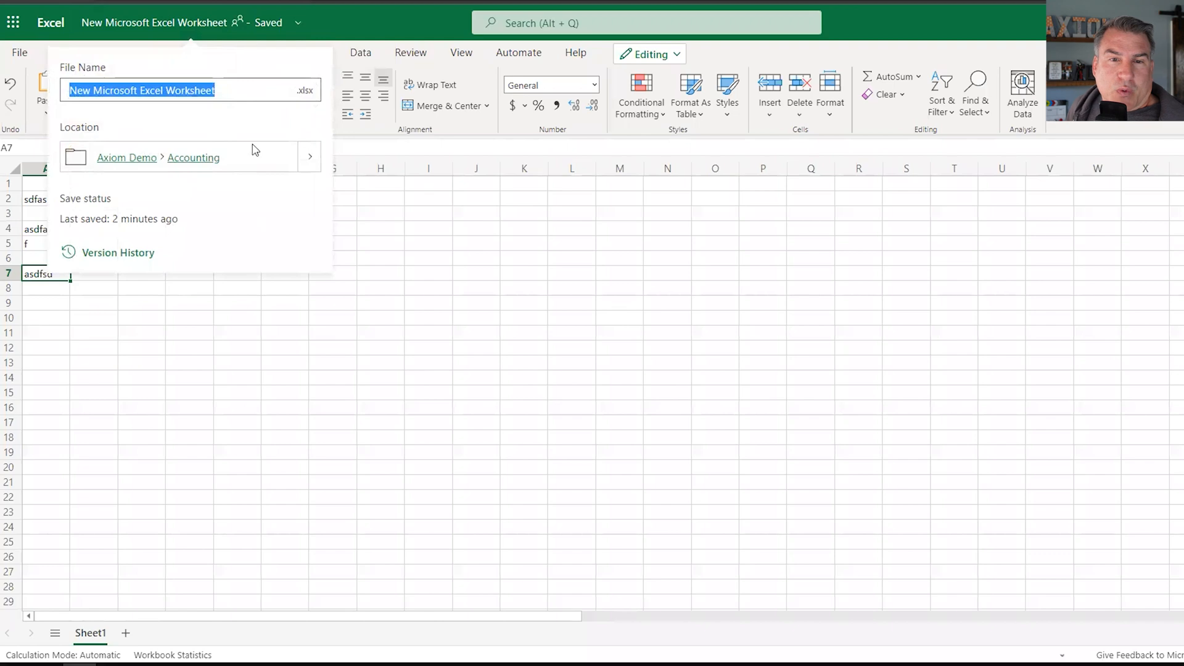
mouse_move(173, 182)
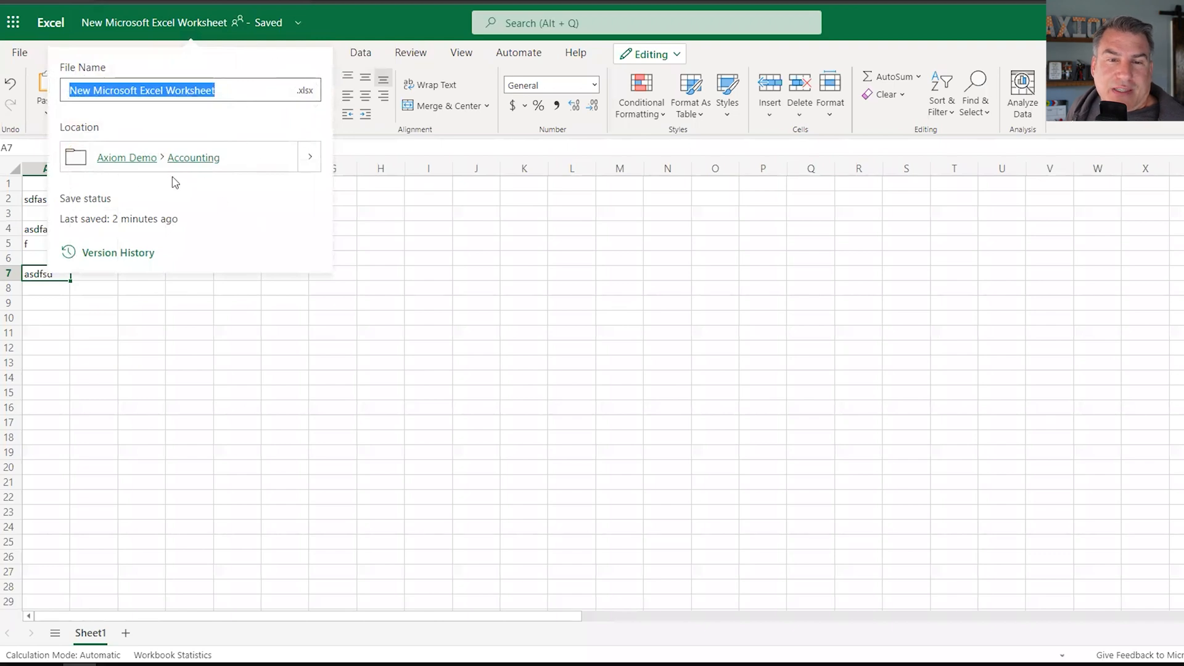
mouse_move(252, 120)
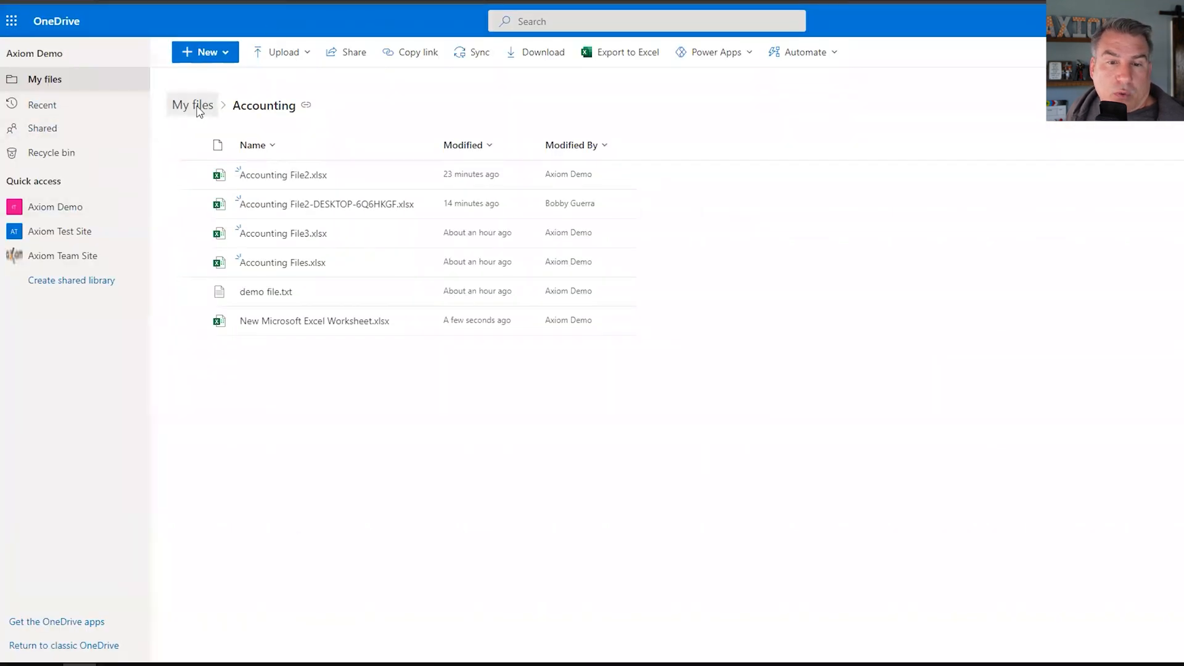
left_click(192, 105)
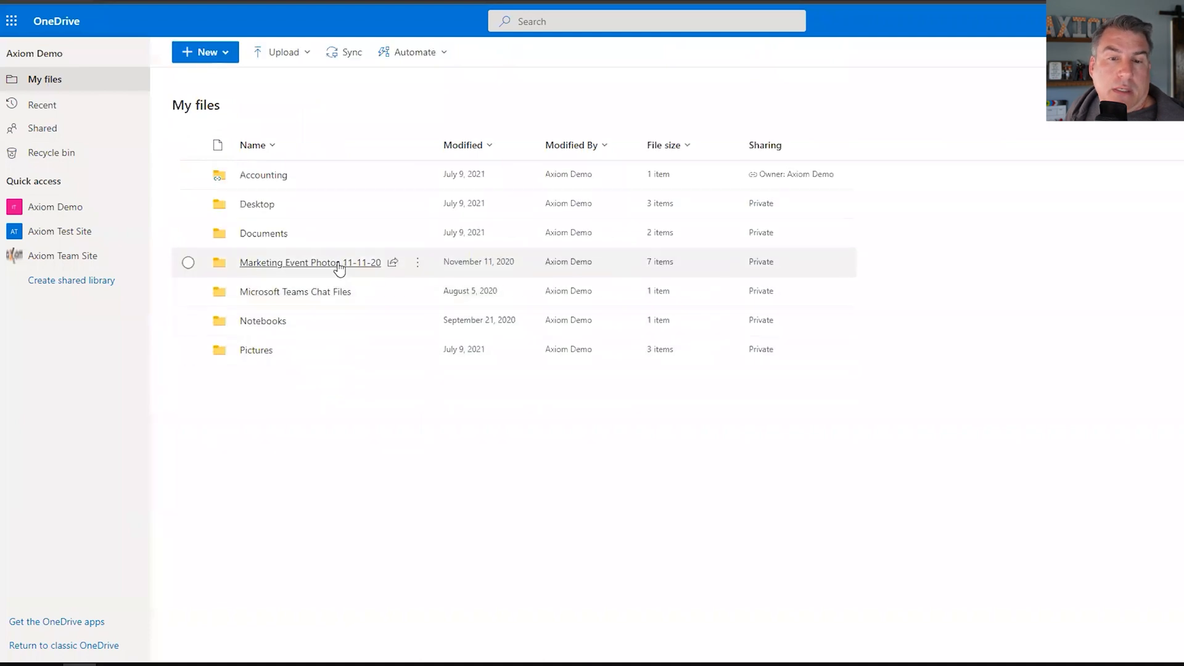
left_click(309, 262)
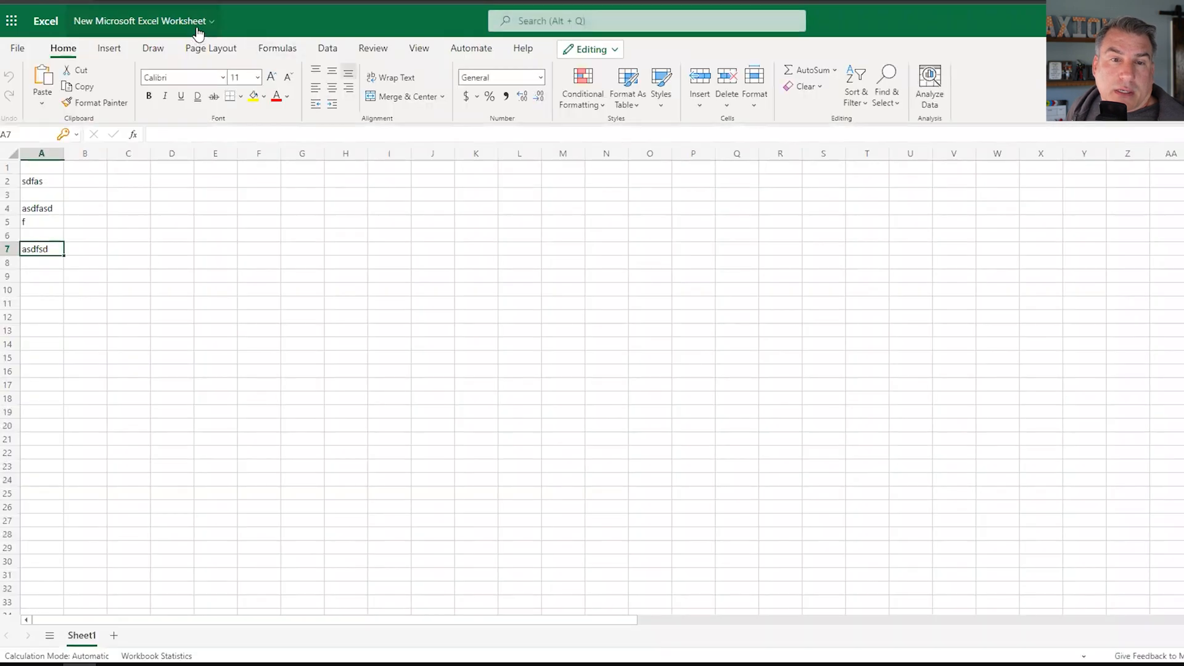
left_click(141, 20)
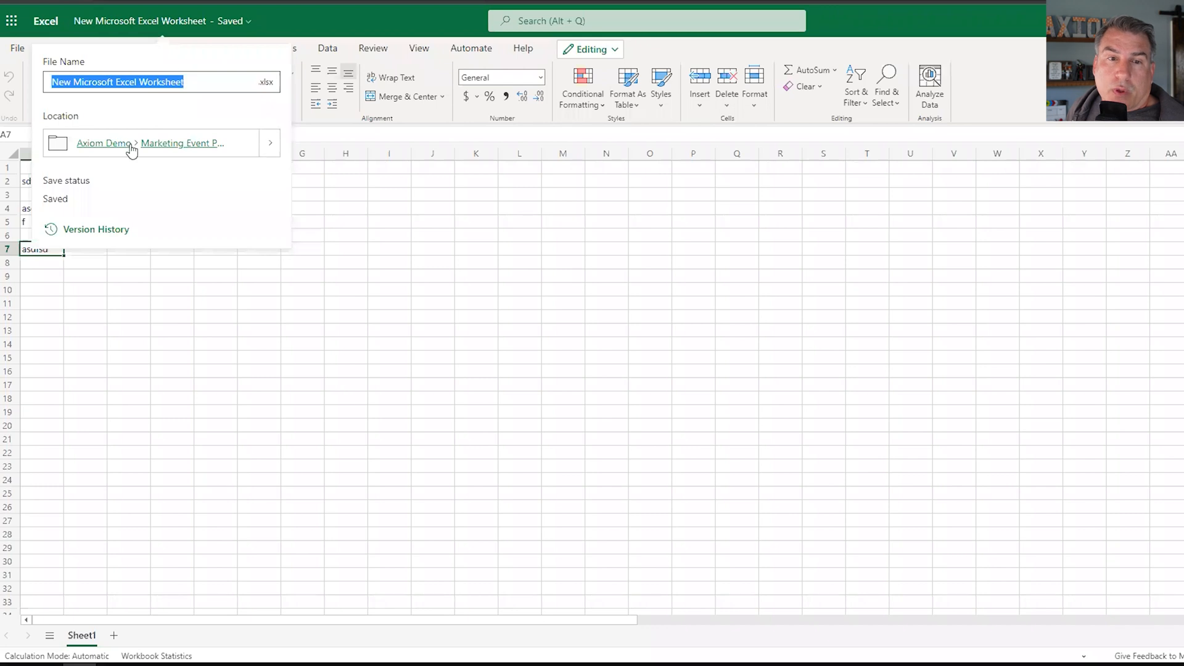
mouse_move(270, 142)
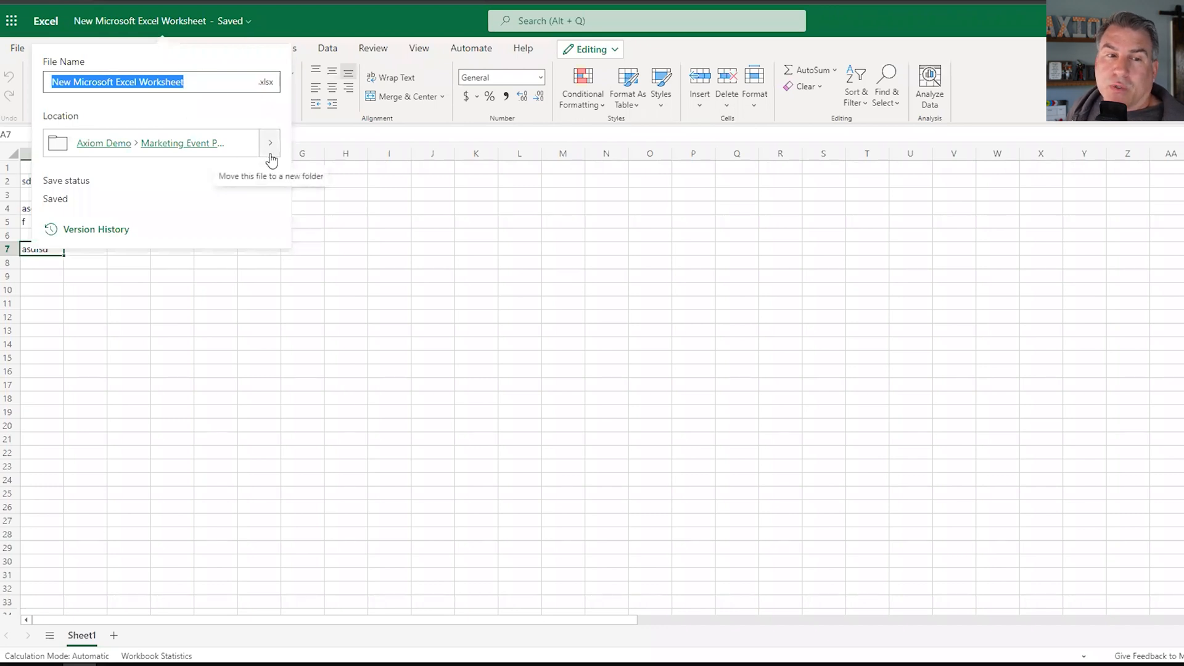
mouse_move(258, 171)
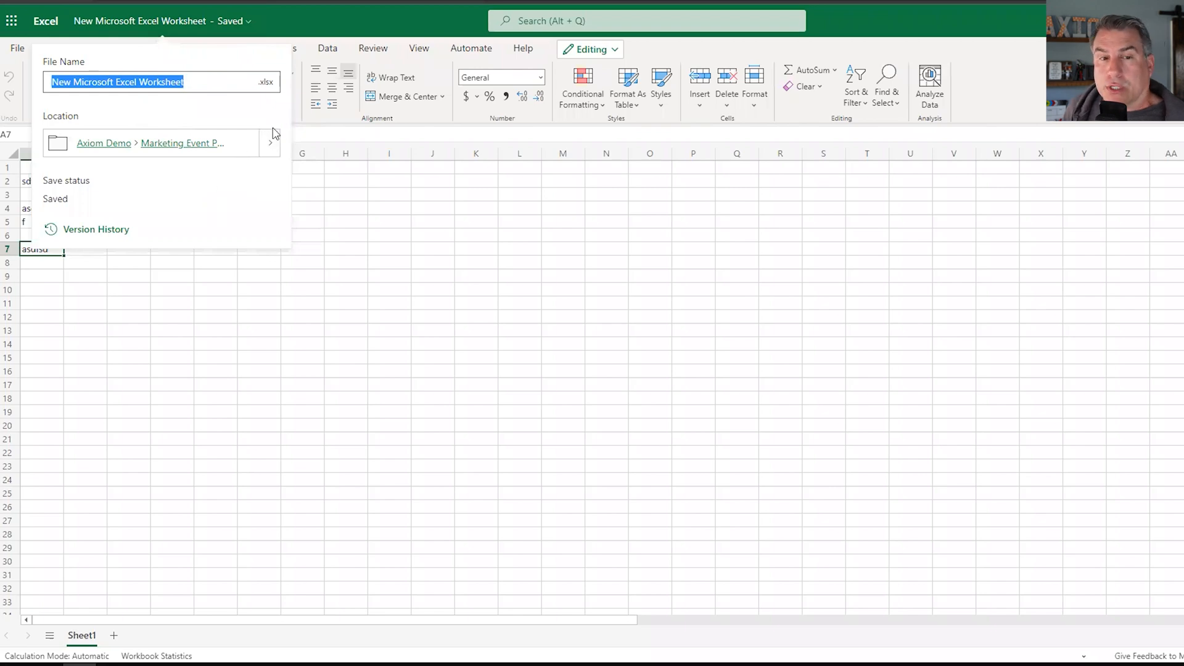
left_click(181, 142)
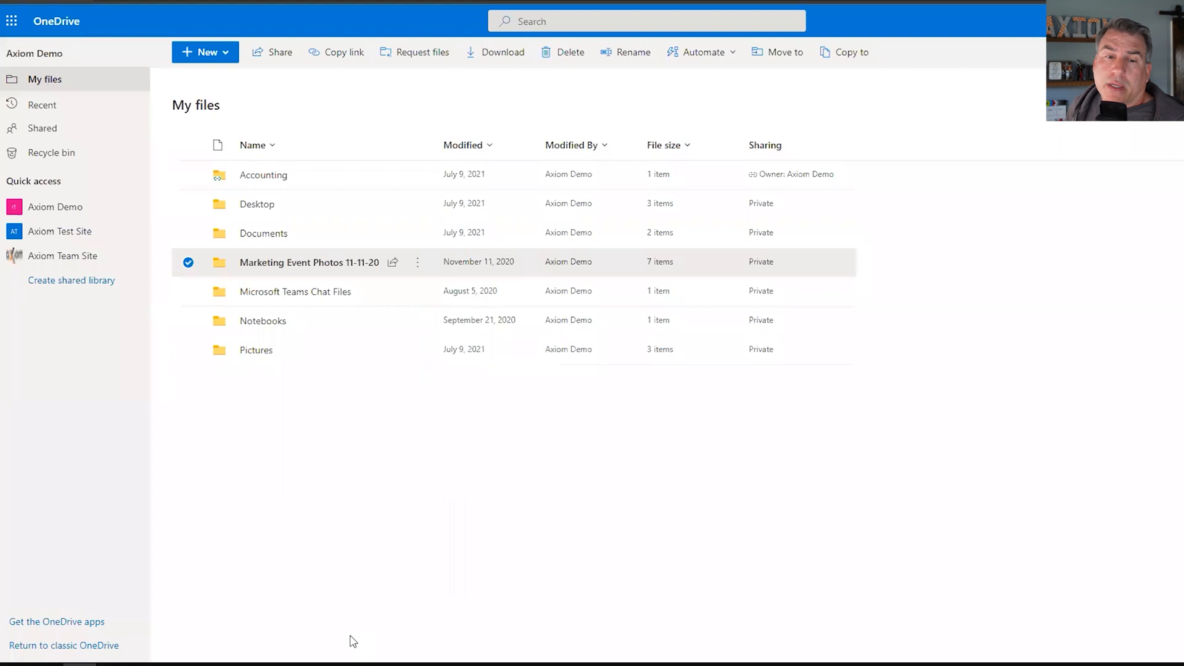
mouse_move(378, 413)
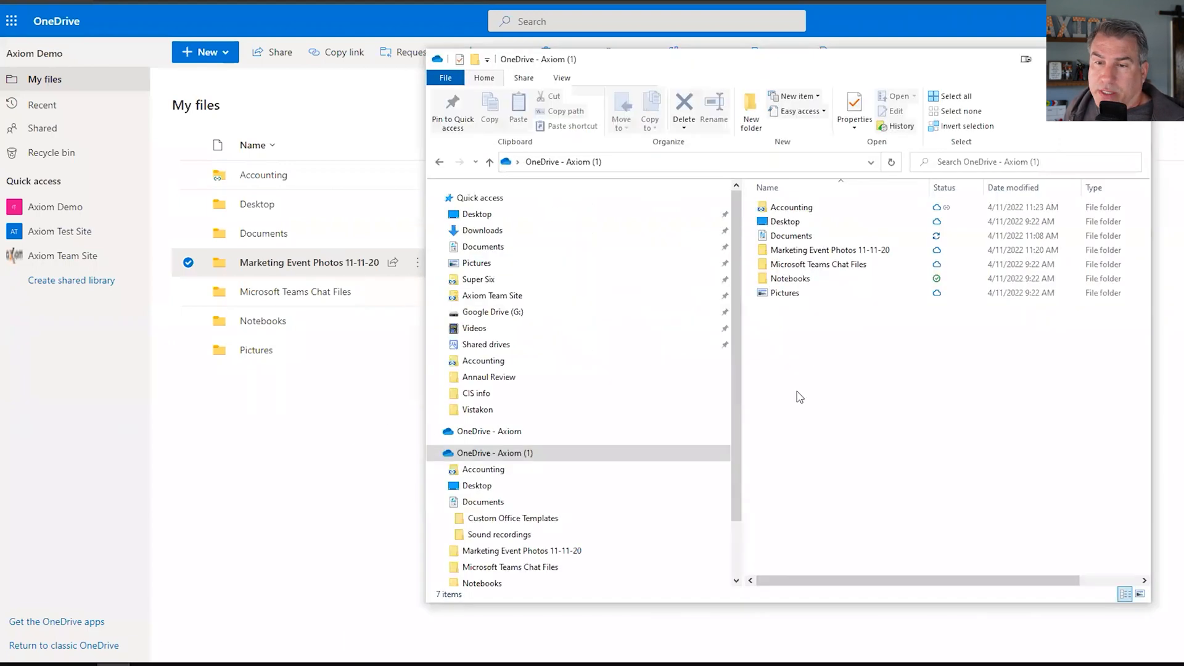
left_click(791, 208)
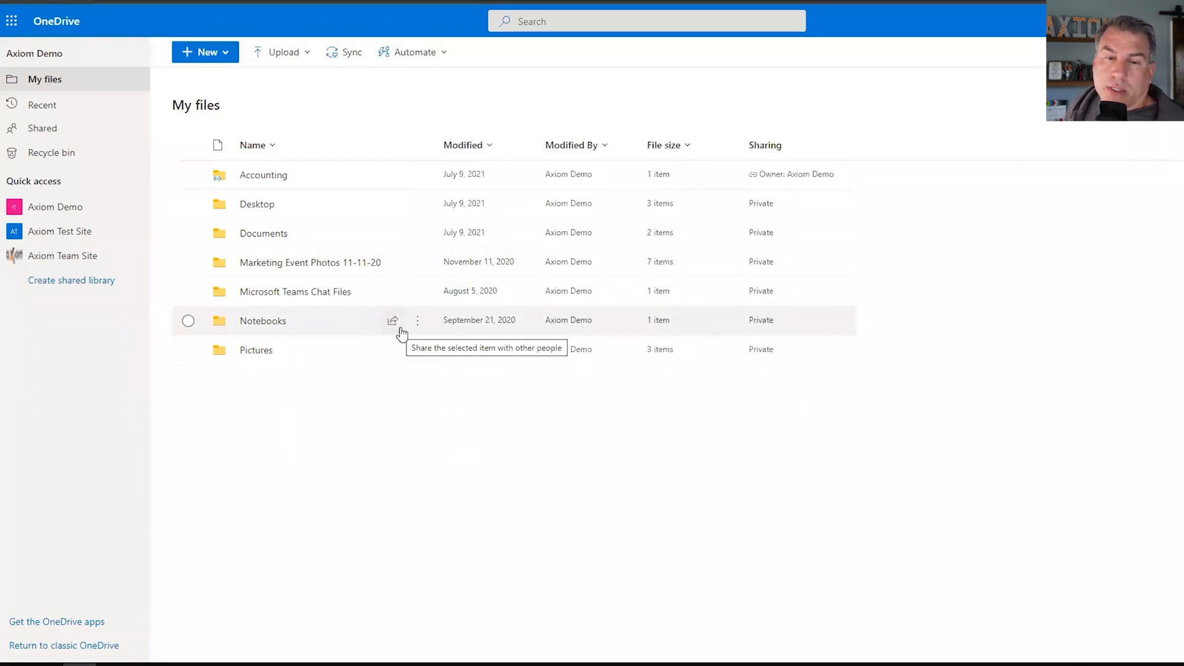
left_click(418, 320)
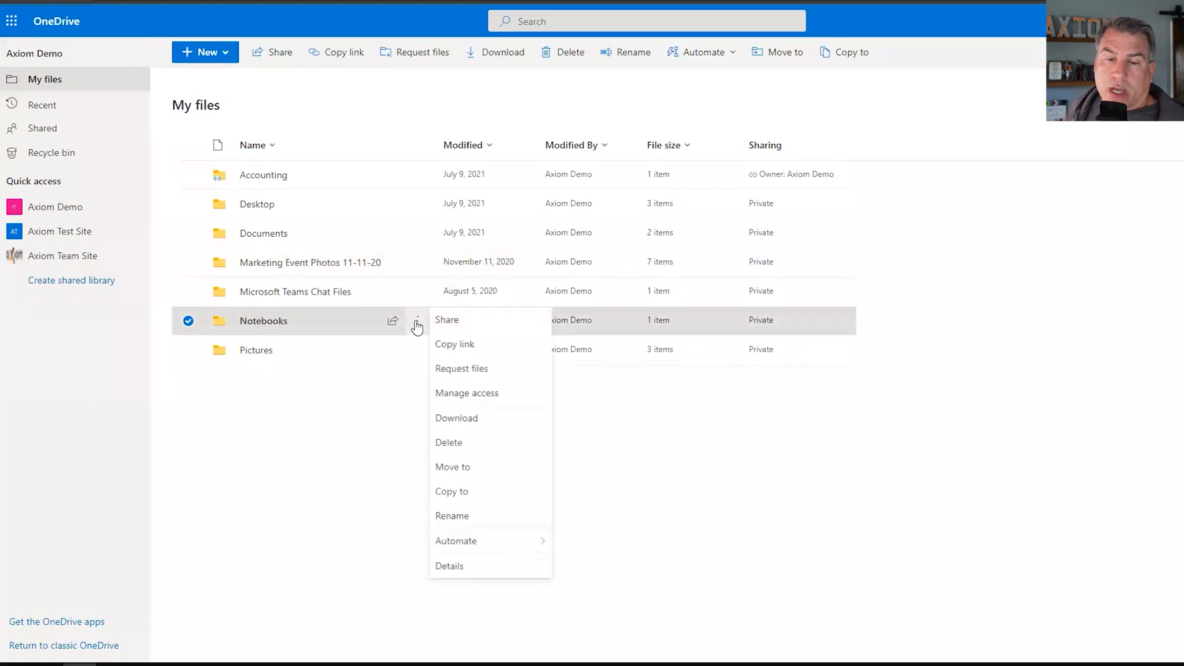
mouse_move(467, 467)
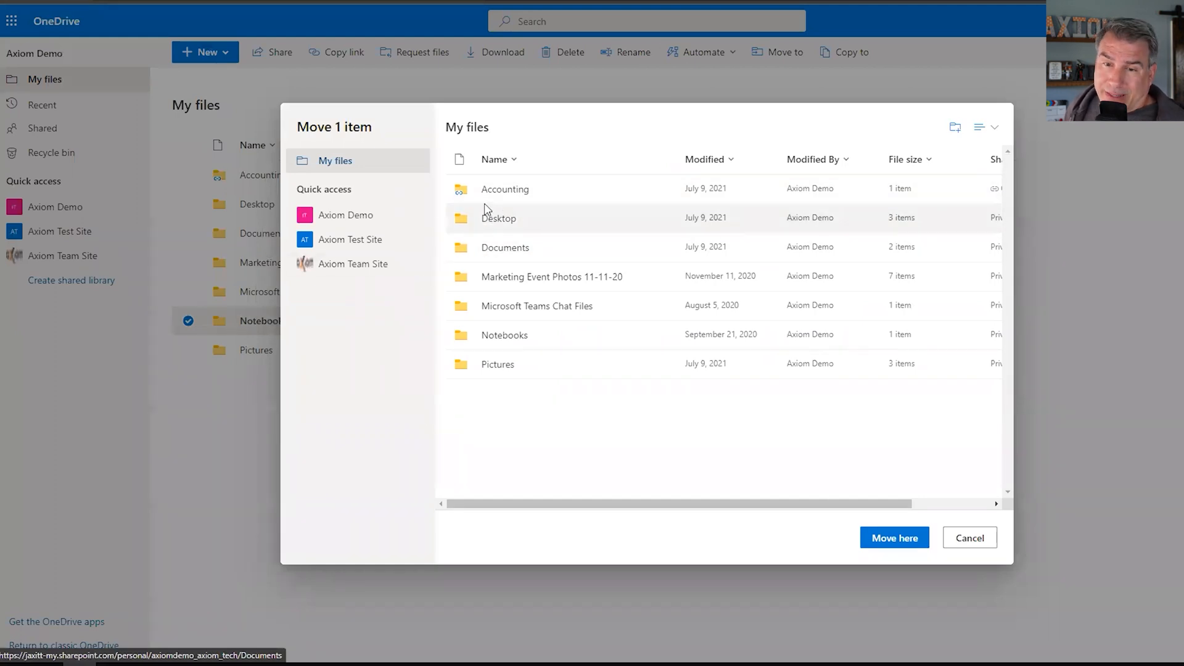
left_click(969, 538)
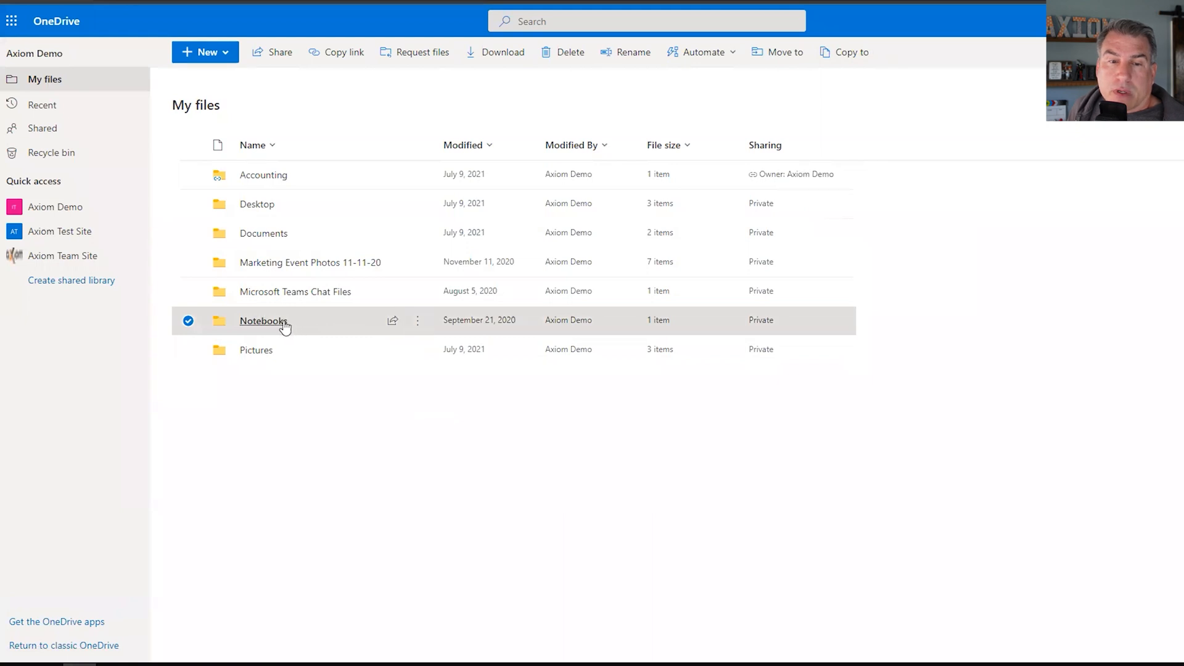
mouse_move(310, 262)
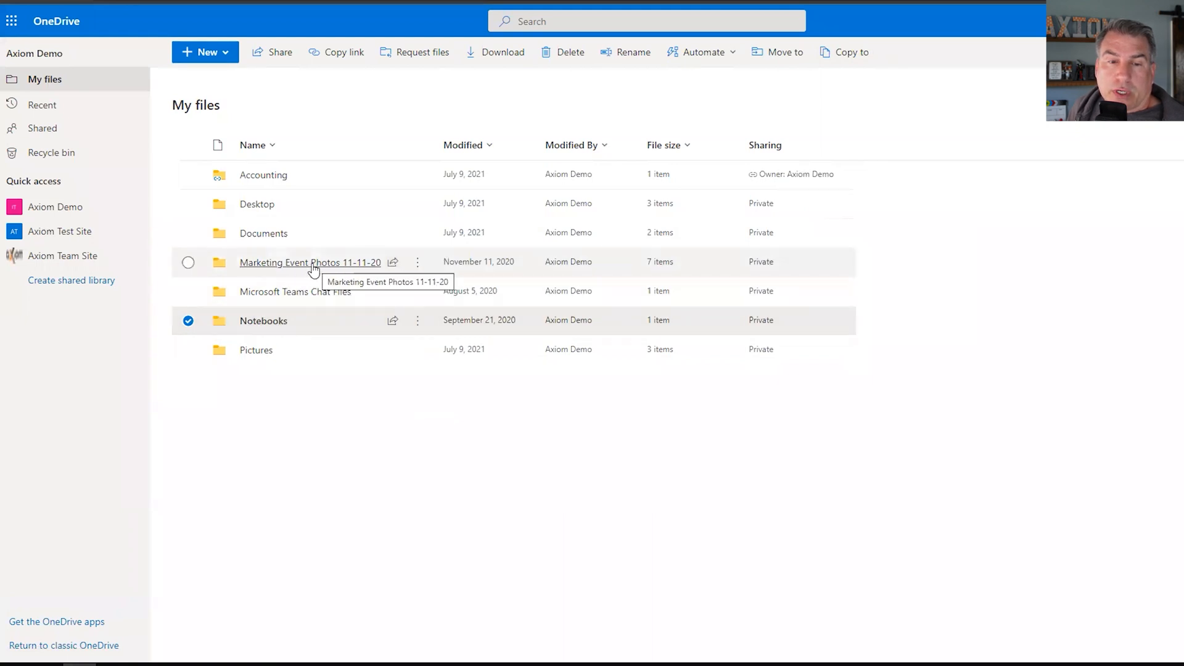
Select Marketing Event Photos 11-11-20 and copy it into the Accounting folder.
left_click(188, 319)
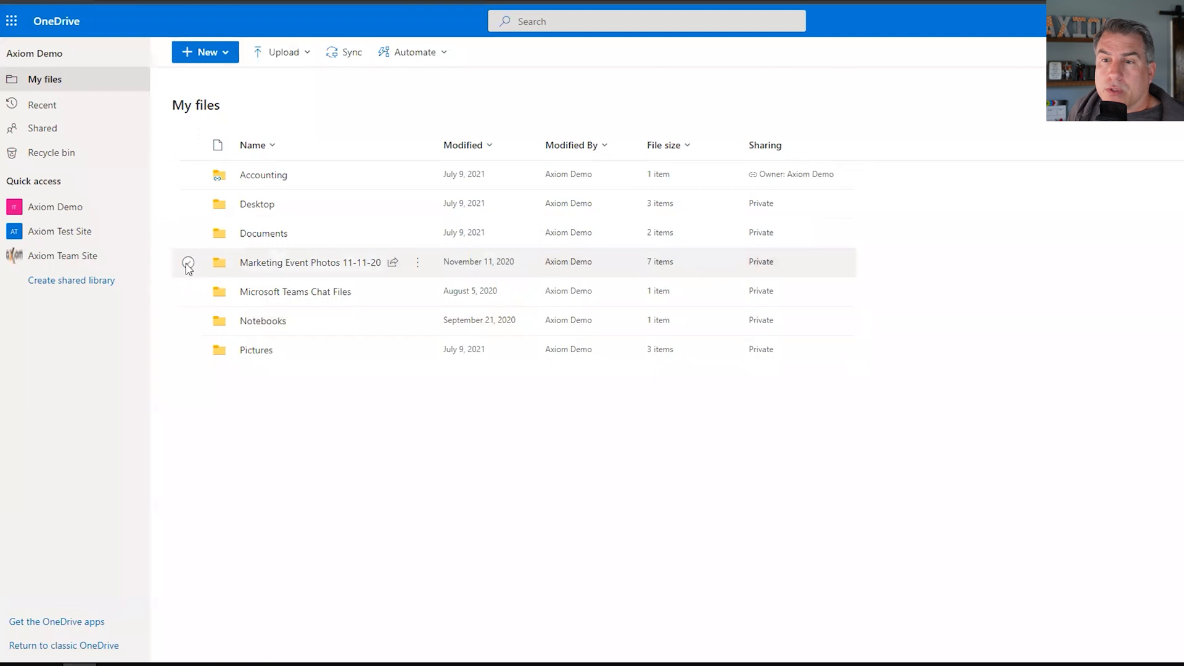
left_click(187, 262)
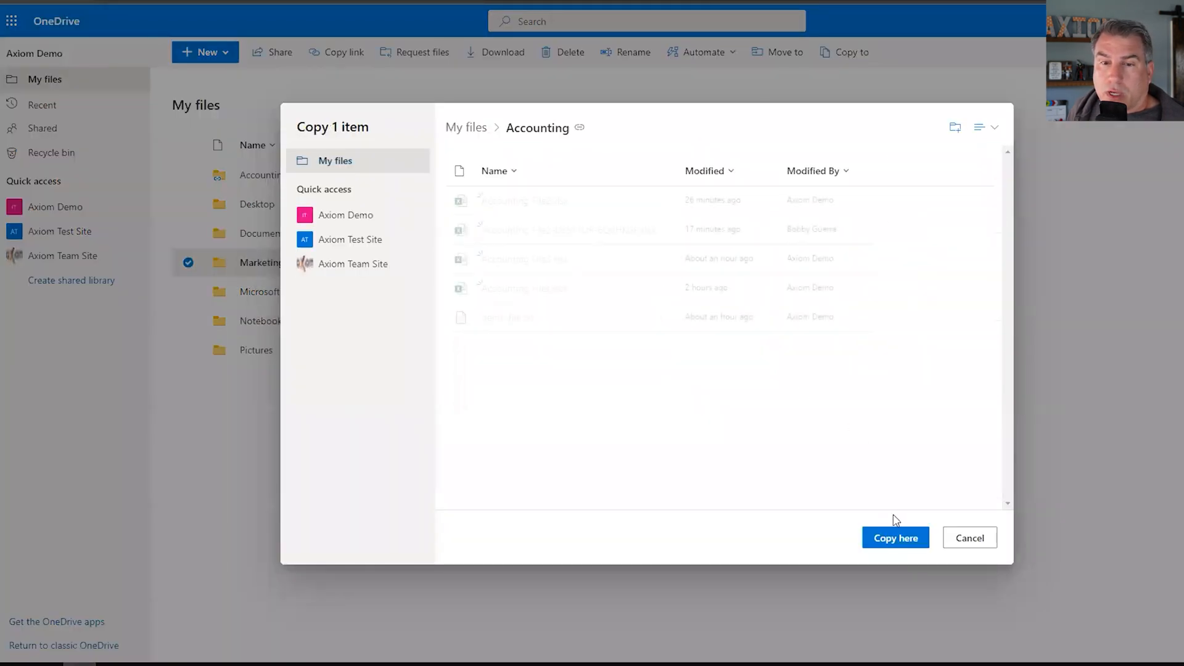
left_click(895, 538)
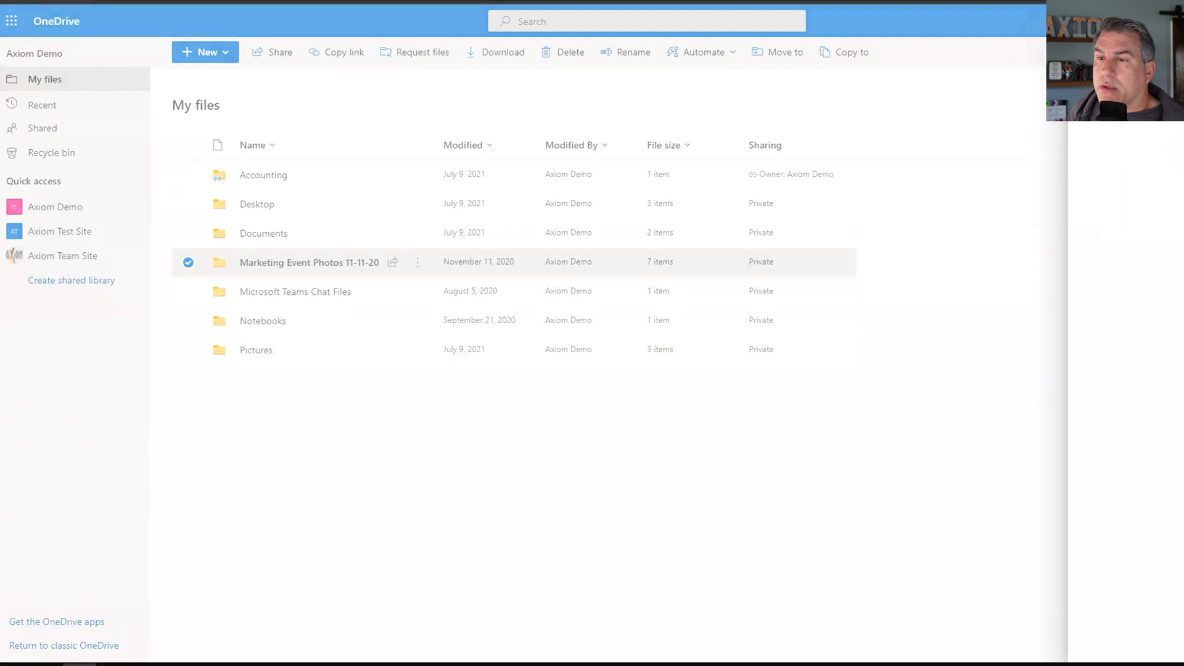
mouse_move(300, 195)
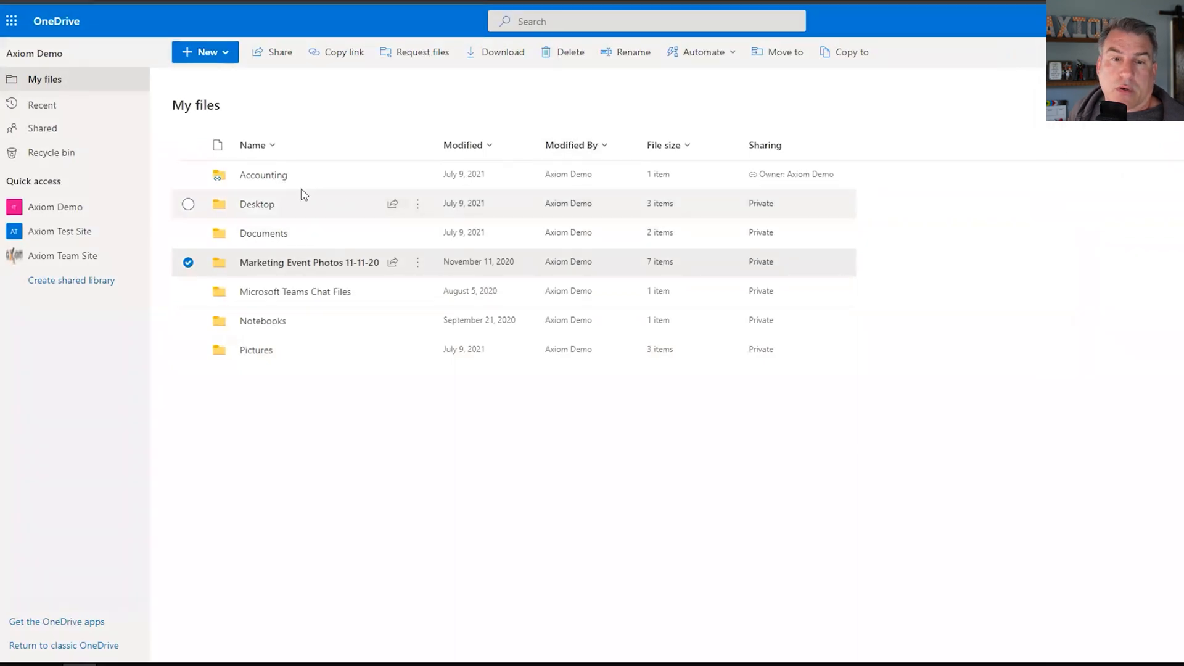
Open Accounting and show who has access to the copied shared folder.
left_click(263, 175)
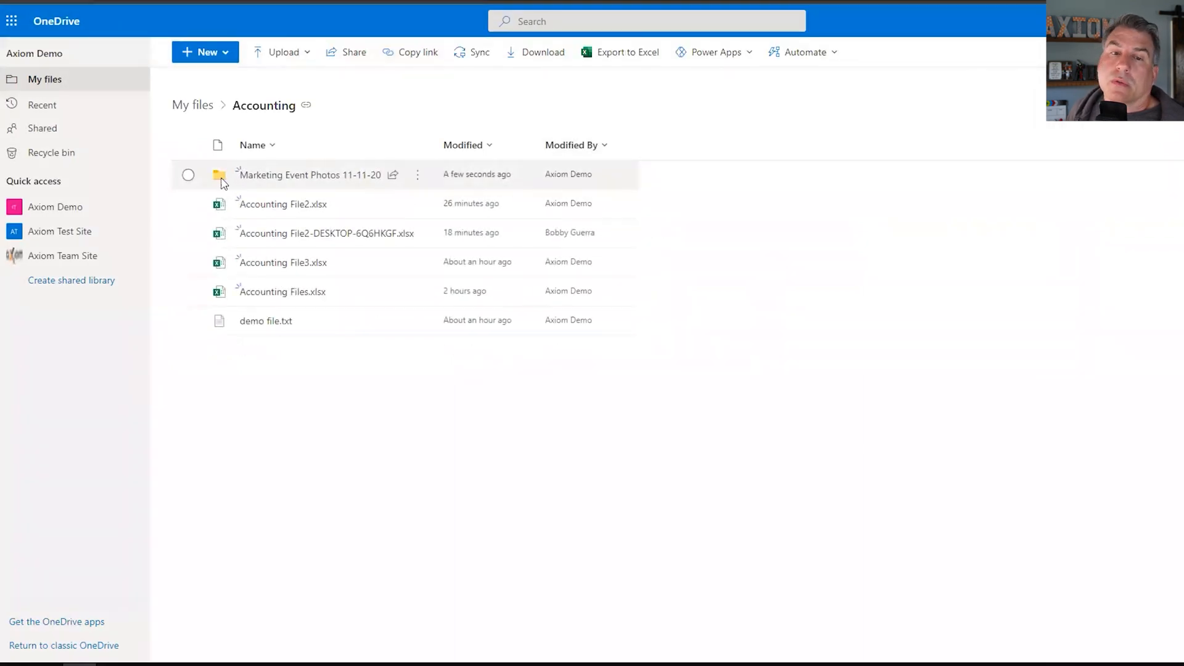
mouse_move(310, 174)
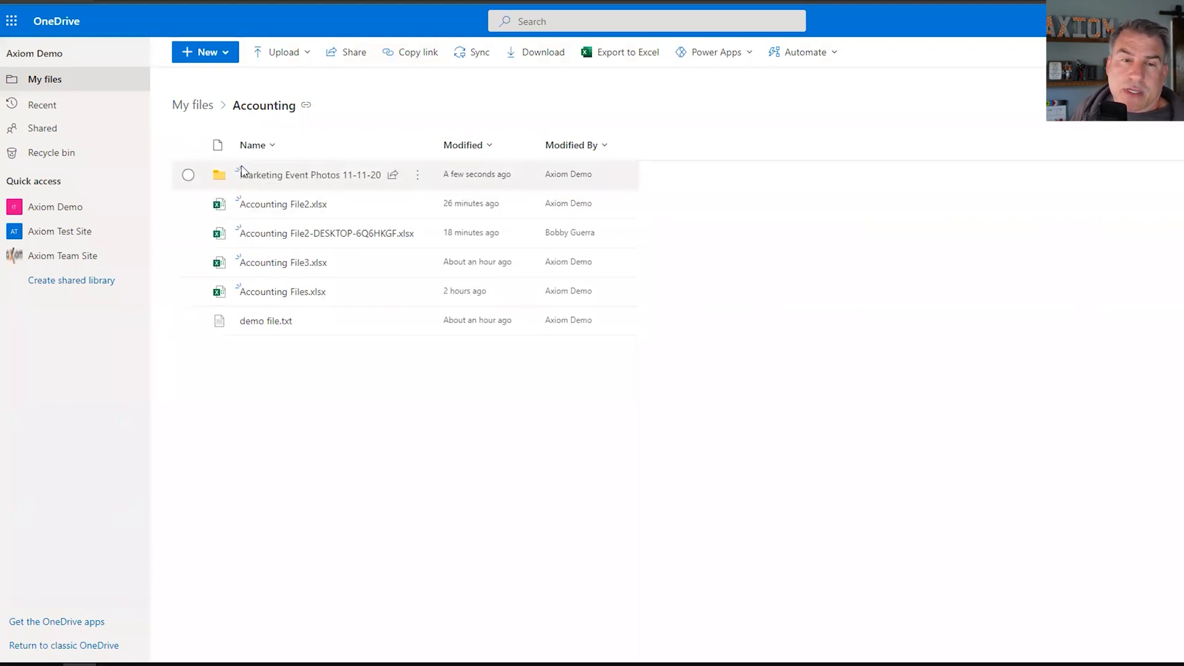
mouse_move(242, 174)
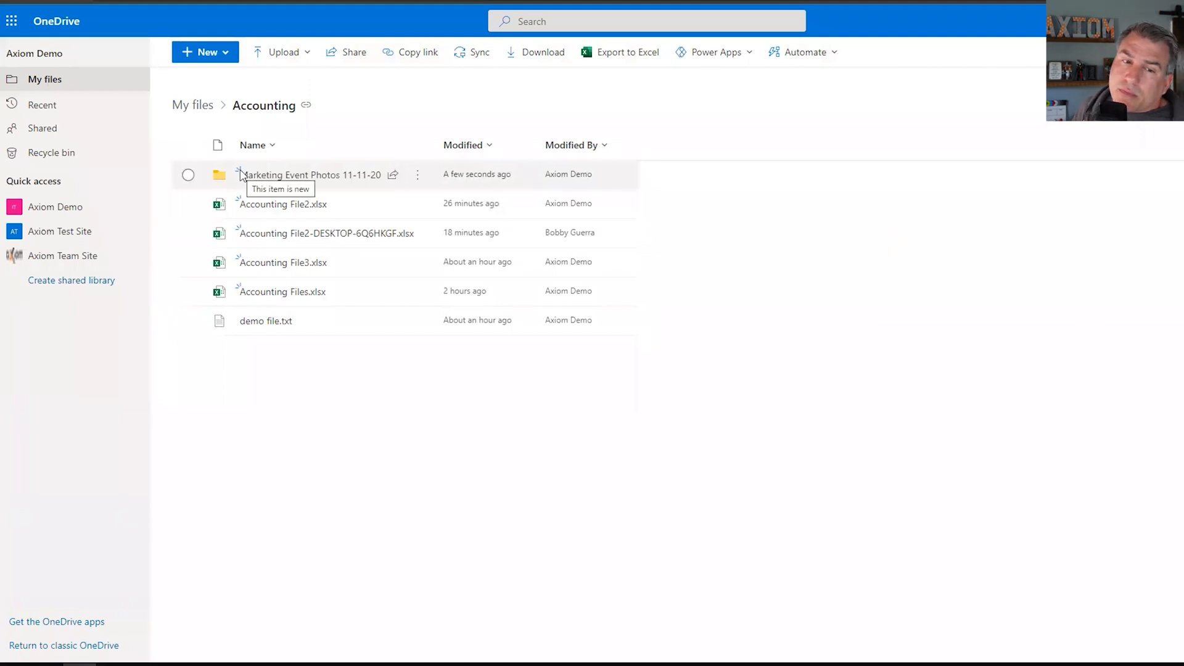
mouse_move(229, 191)
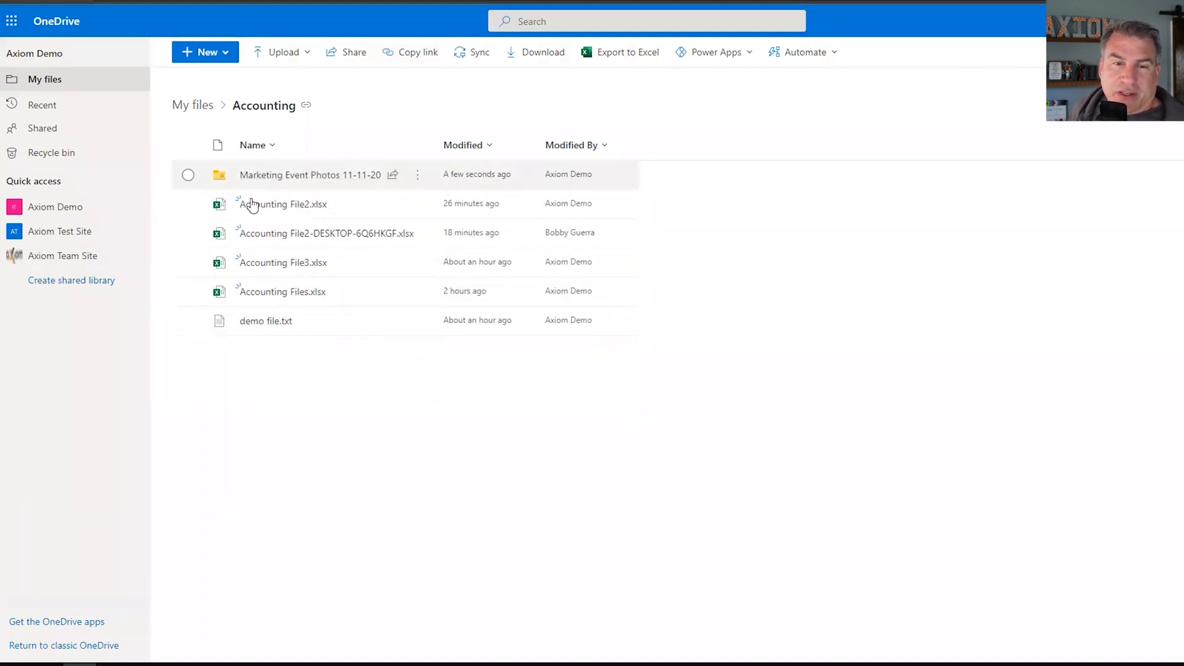
mouse_move(309, 174)
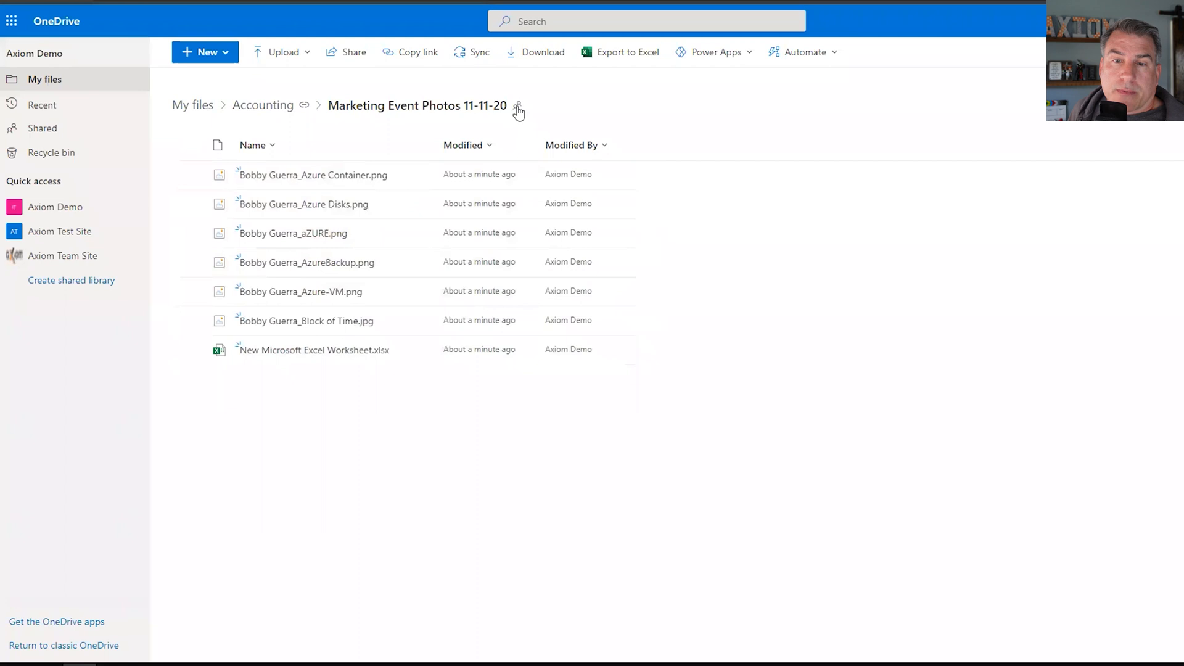
mouse_move(518, 106)
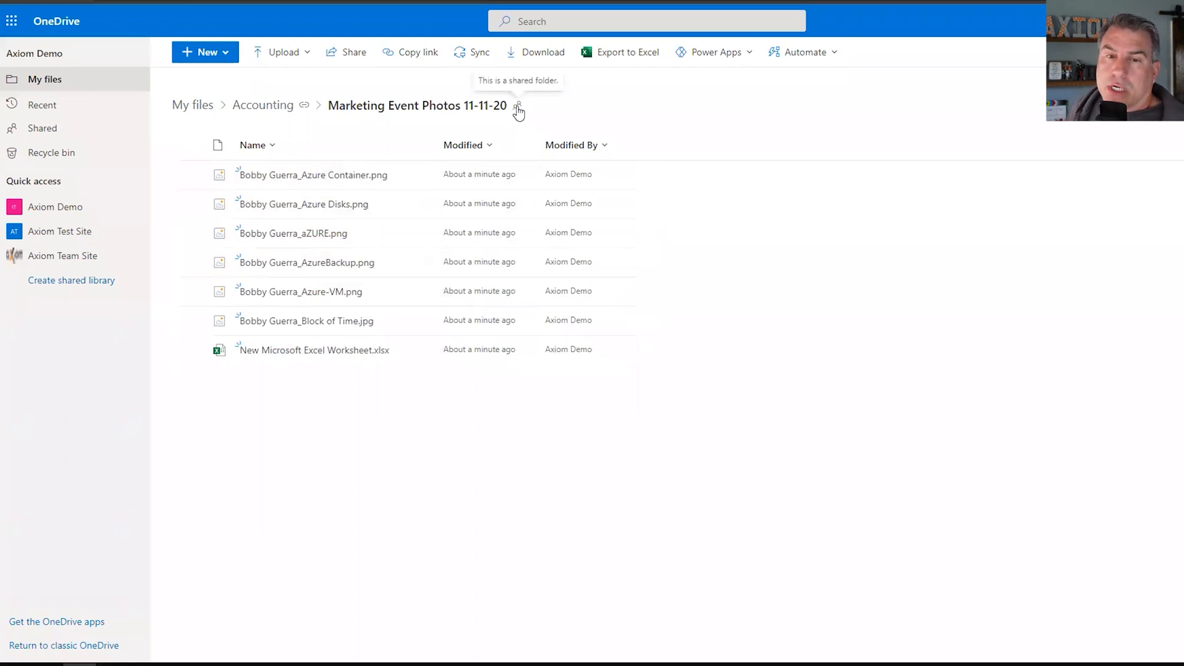
left_click(518, 105)
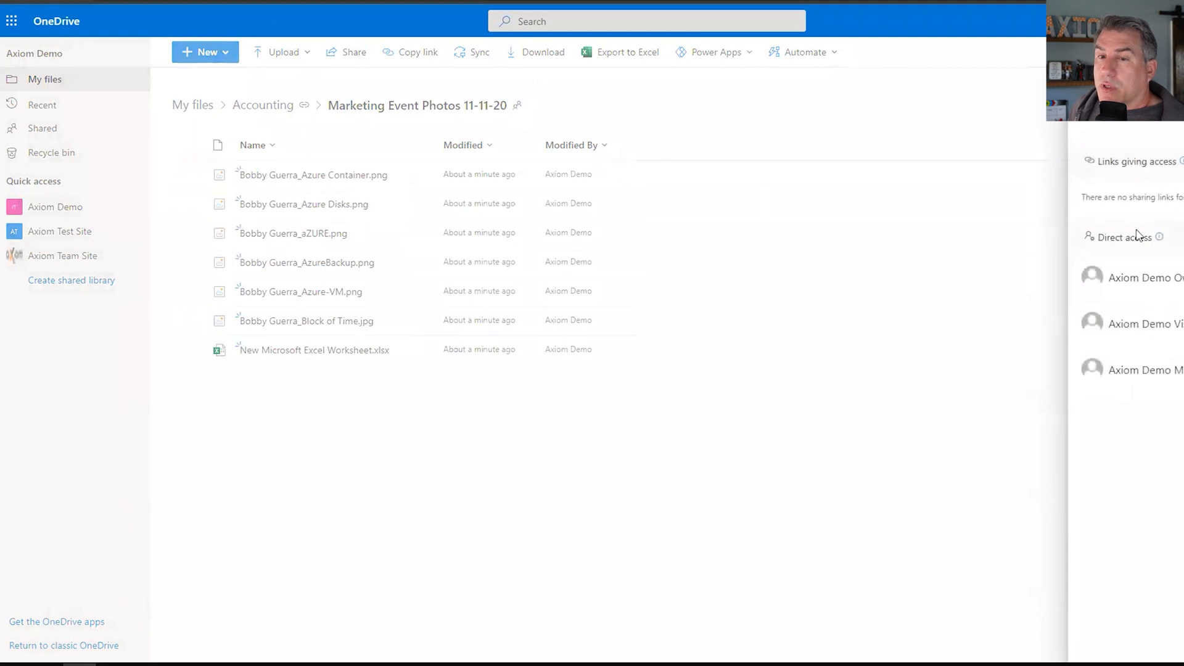
mouse_move(1166, 172)
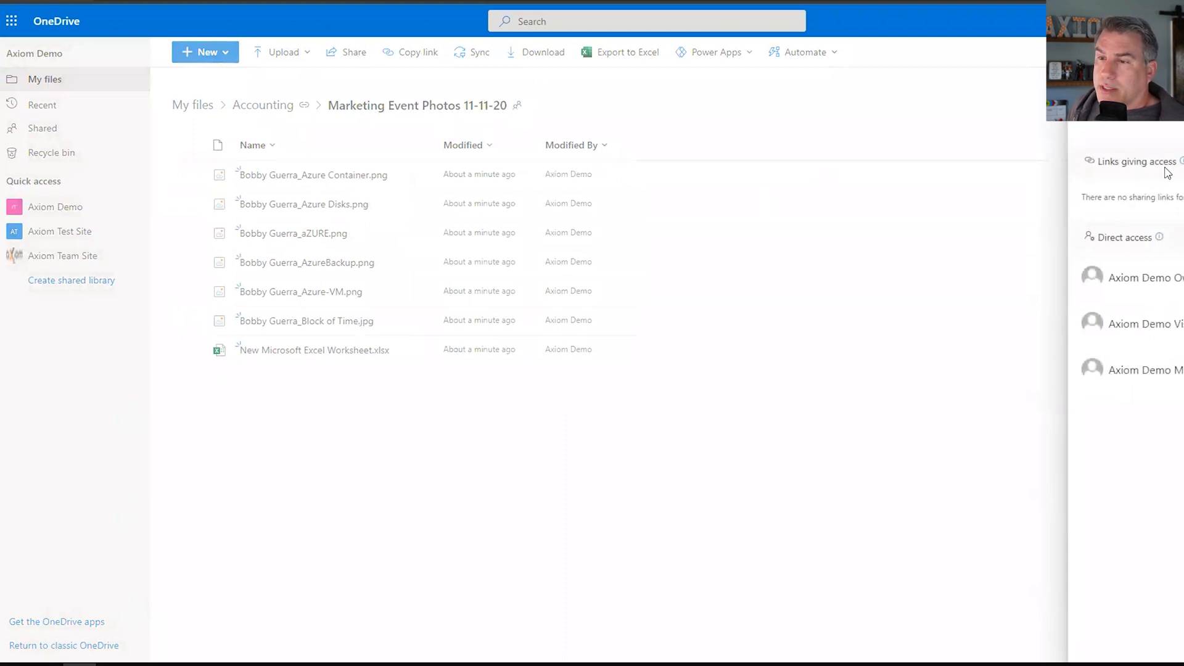